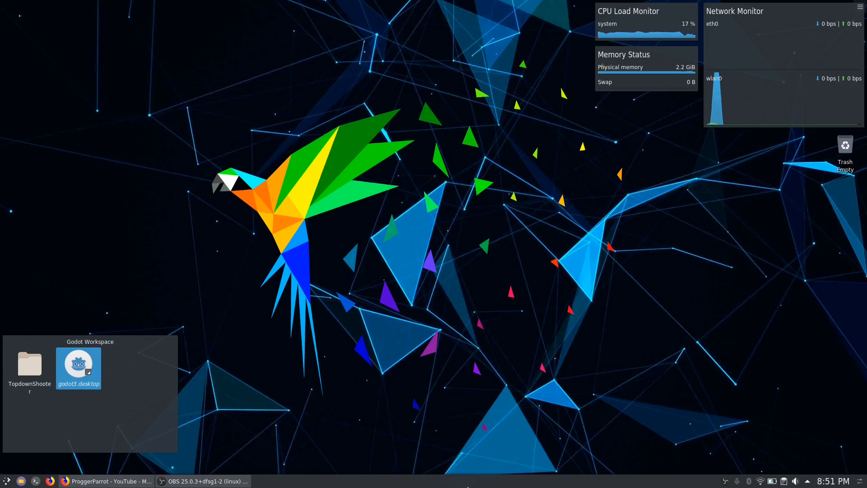
{"action": "mouse_move", "coordinate": [436, 485]}
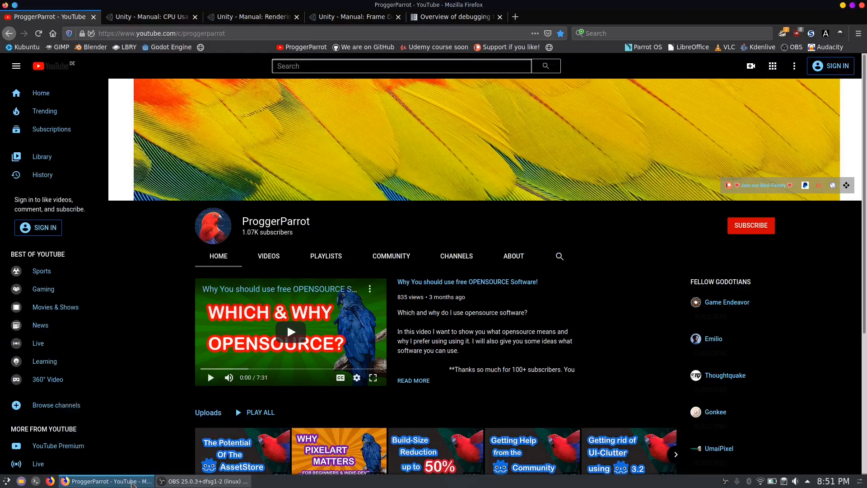
{"action": "mouse_move", "coordinate": [242, 240]}
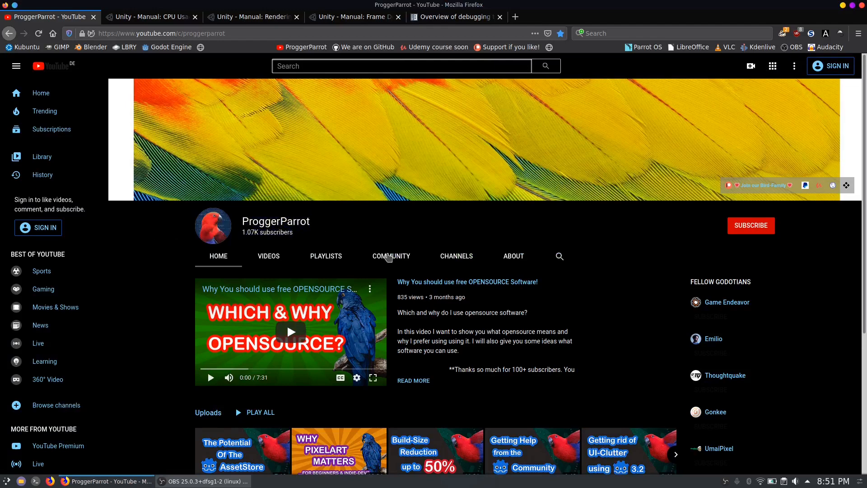
- Glance at ProggerParrot's community posts, then scroll through its uploaded videos list
{"action": "left_click", "coordinate": [391, 256]}
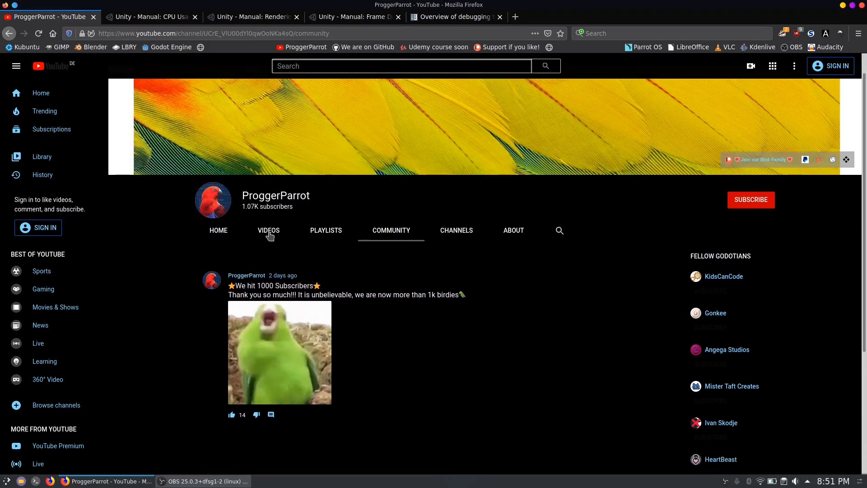
{"action": "left_click", "coordinate": [269, 231]}
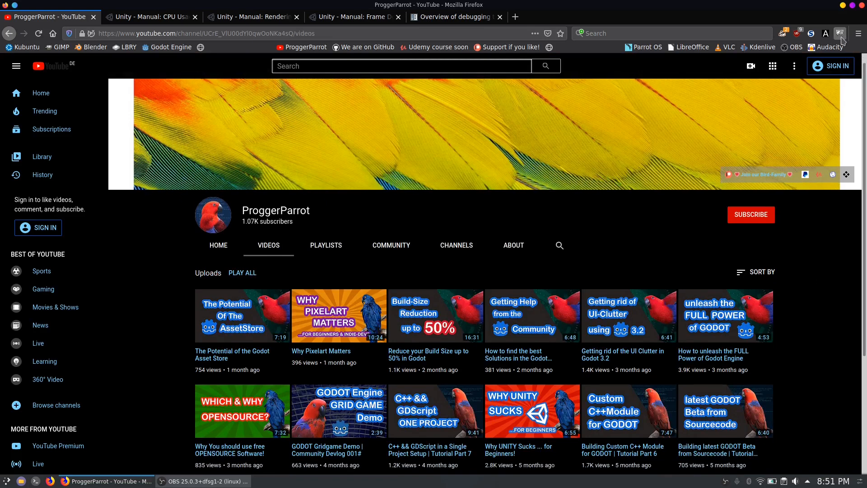
{"action": "scroll", "scroll_direction": "down", "scroll_amount": 3}
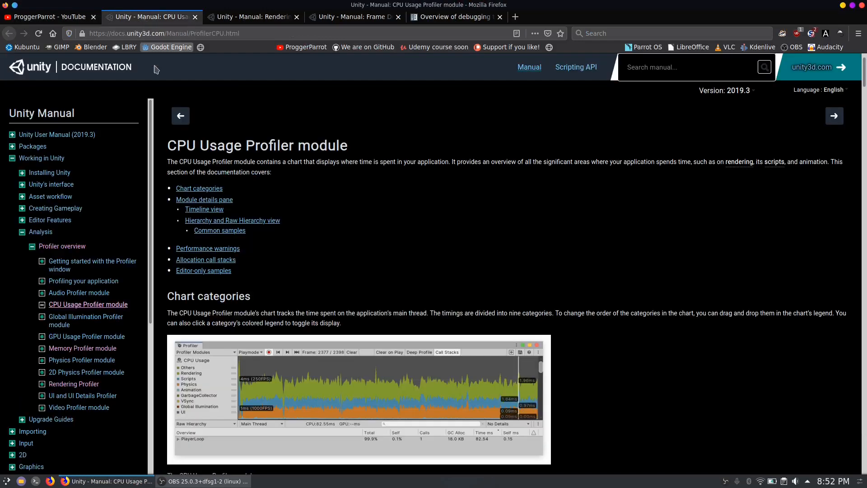
- Scroll the CPU Usage Profiler page and move on to the Rendering Profiler page
{"action": "scroll", "scroll_direction": "down", "scroll_amount": 3}
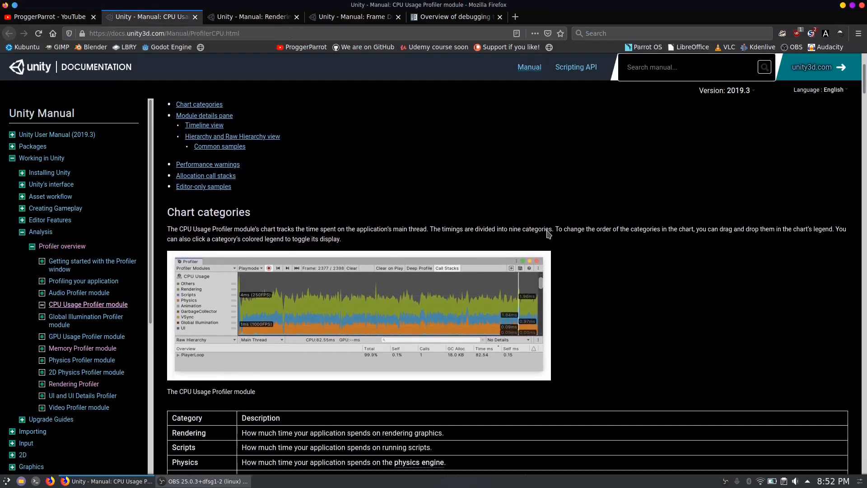
{"action": "scroll", "scroll_direction": "down", "scroll_amount": 3}
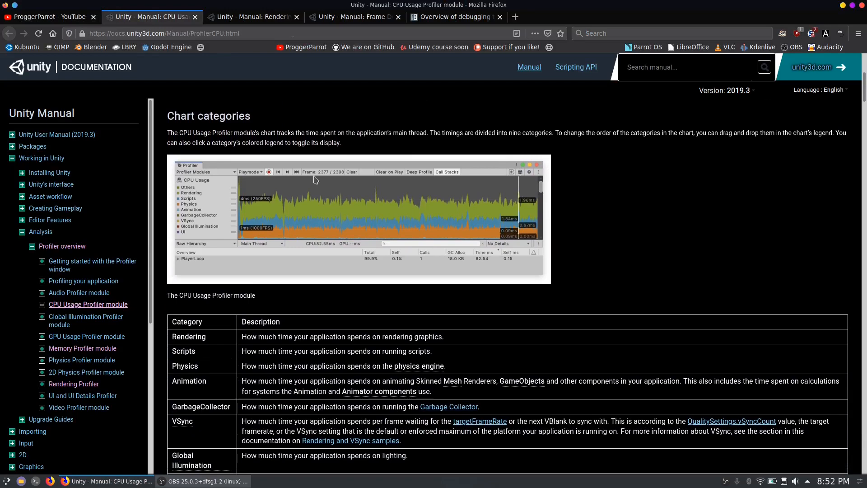
{"action": "left_click", "coordinate": [252, 16]}
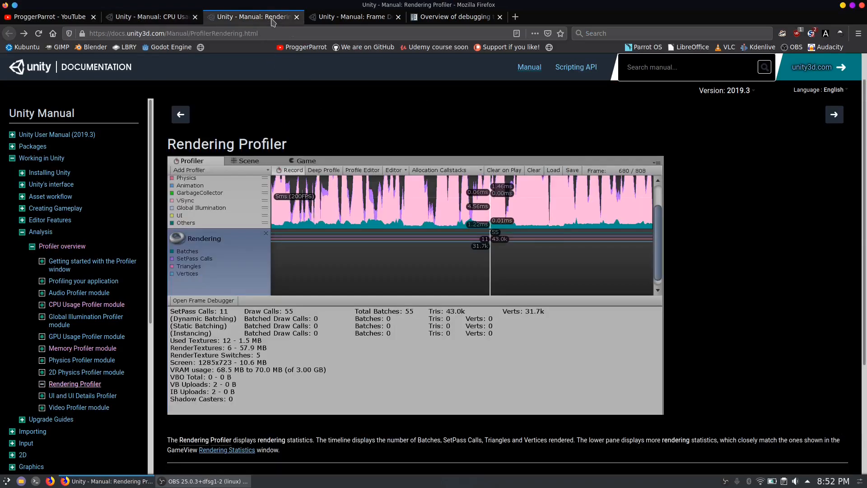
{"action": "mouse_move", "coordinate": [671, 310]}
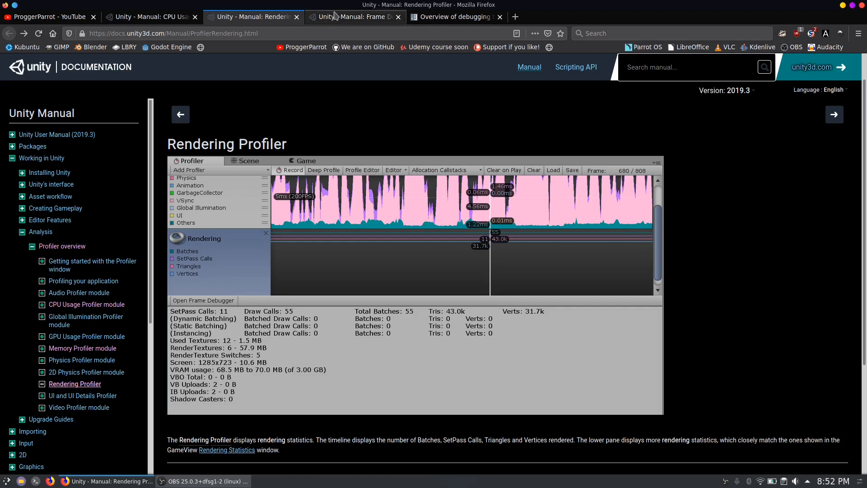
- Read down the Frame Debugger manual page, selecting its heading
{"action": "left_click", "coordinate": [353, 17]}
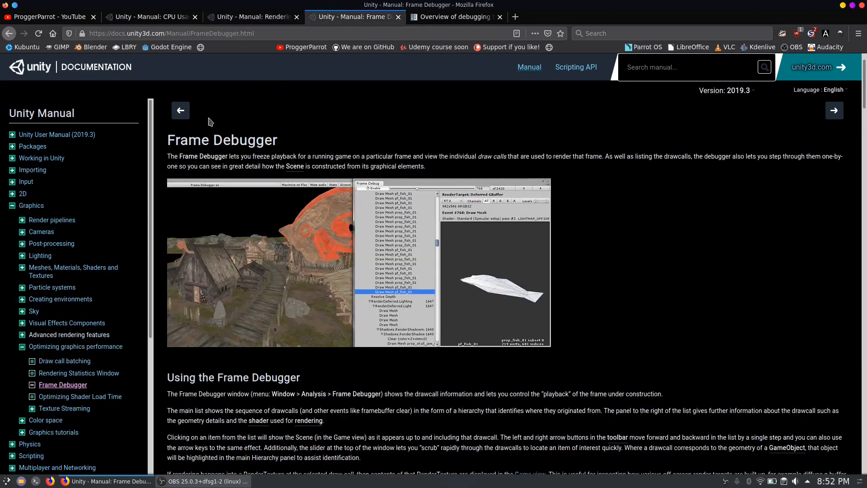
{"action": "double_click", "coordinate": [222, 139]}
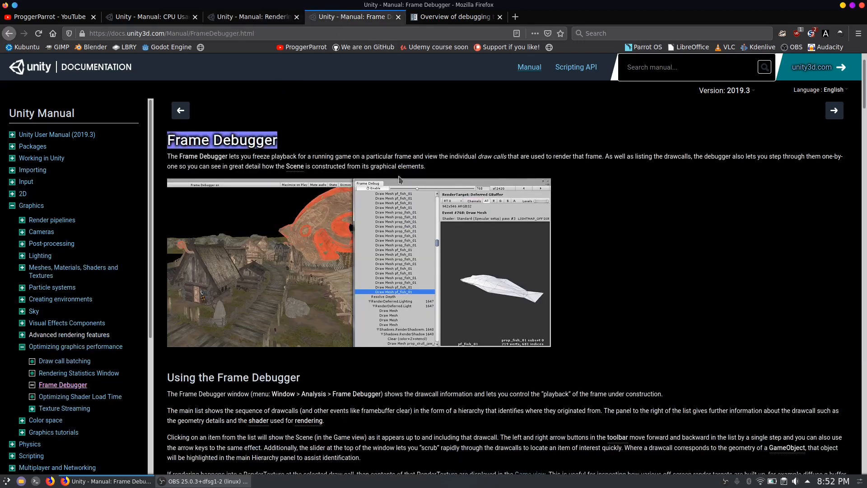
{"action": "scroll", "scroll_direction": "down", "scroll_amount": 3}
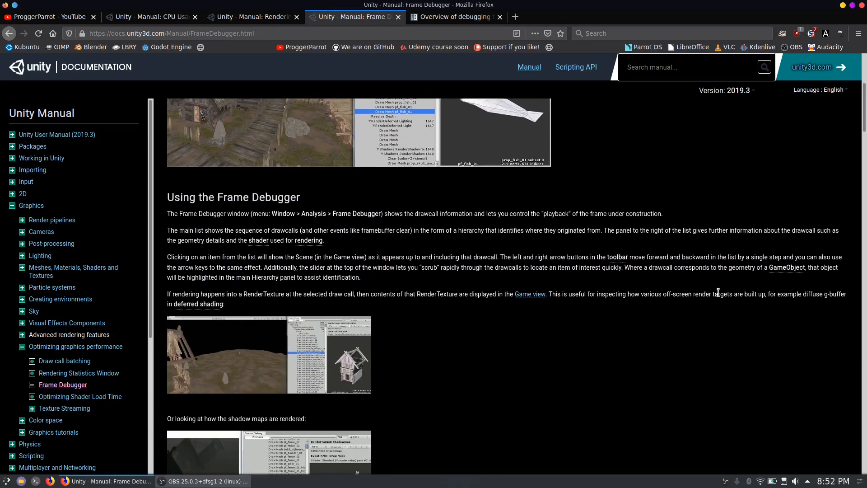
{"action": "scroll", "scroll_direction": "down", "scroll_amount": 3}
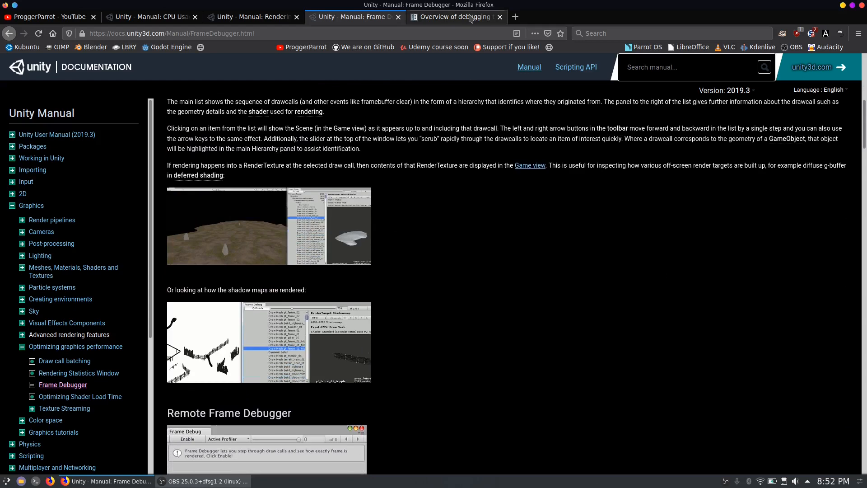
- Open Godot's 'Overview of debugging tools' page and scroll down to the Profiler section
{"action": "left_click", "coordinate": [458, 17]}
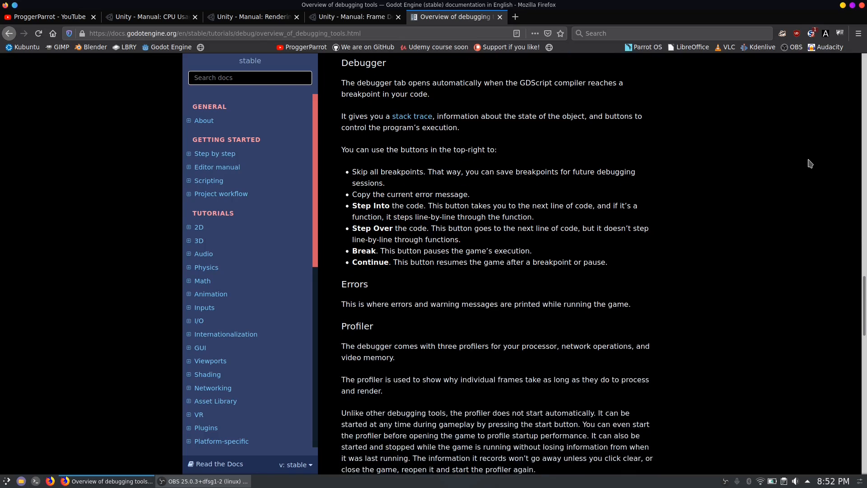
{"action": "scroll", "scroll_direction": "down", "scroll_amount": 3}
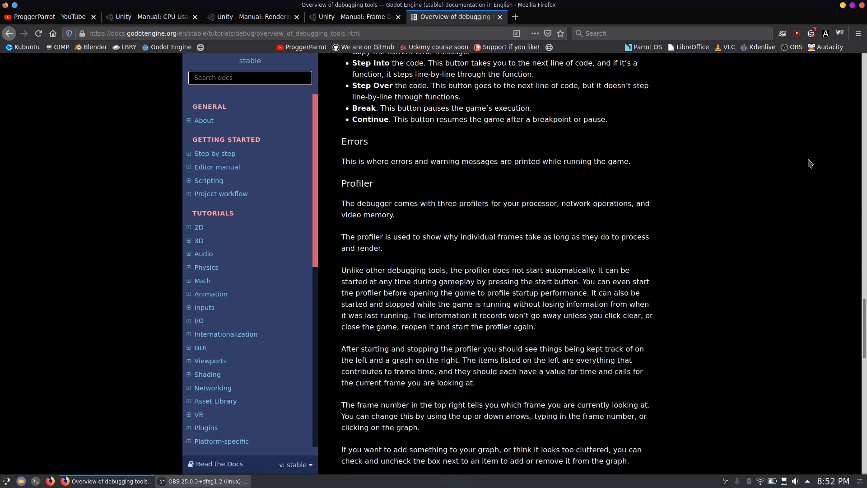
{"action": "scroll", "scroll_direction": "down", "scroll_amount": 3}
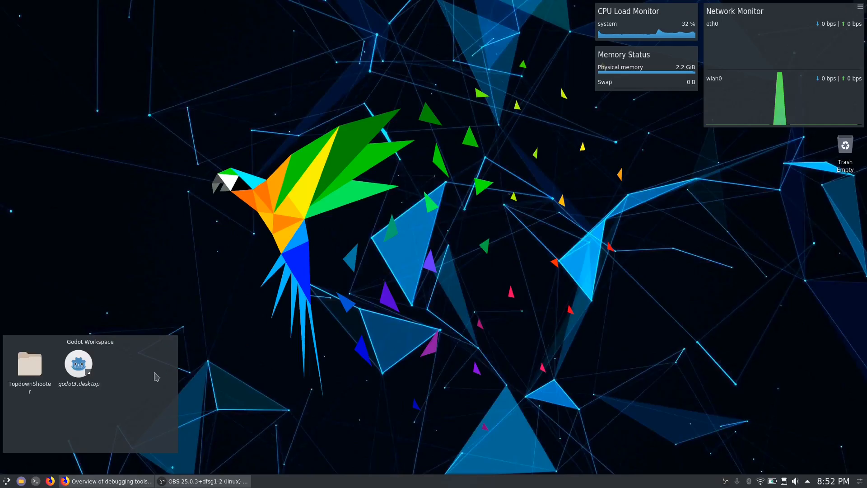
- Launch Godot from godot3.desktop and open the Topdown Shooter project
{"action": "double_click", "coordinate": [79, 364]}
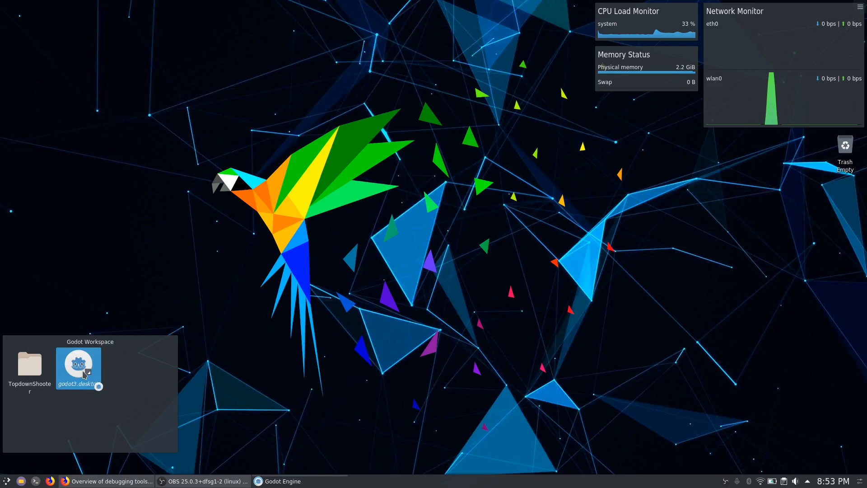
{"action": "double_click", "coordinate": [79, 364]}
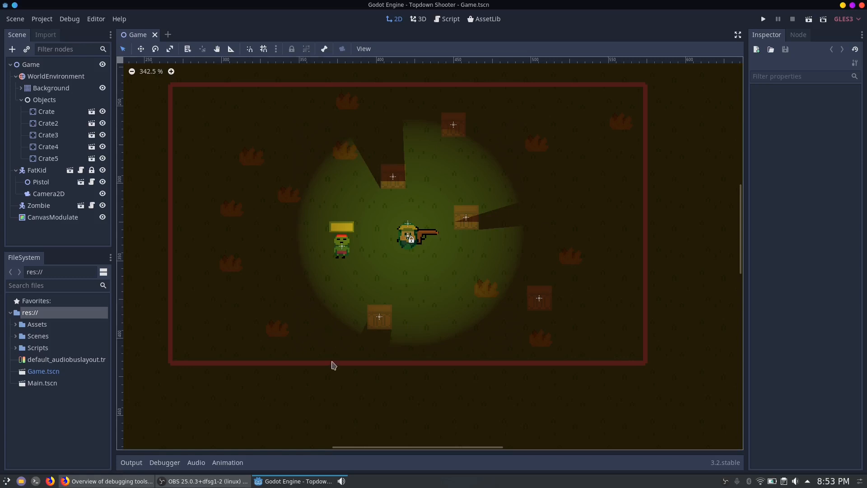
{"action": "mouse_move", "coordinate": [333, 361]}
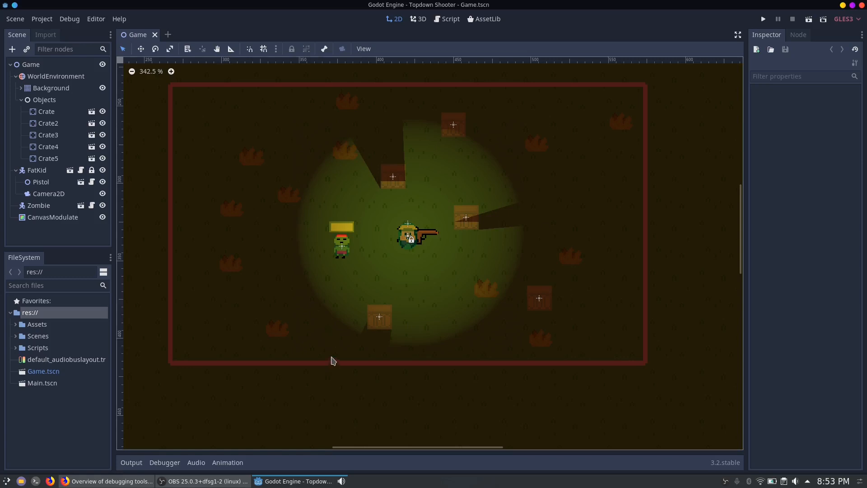
{"action": "mouse_move", "coordinate": [172, 455]}
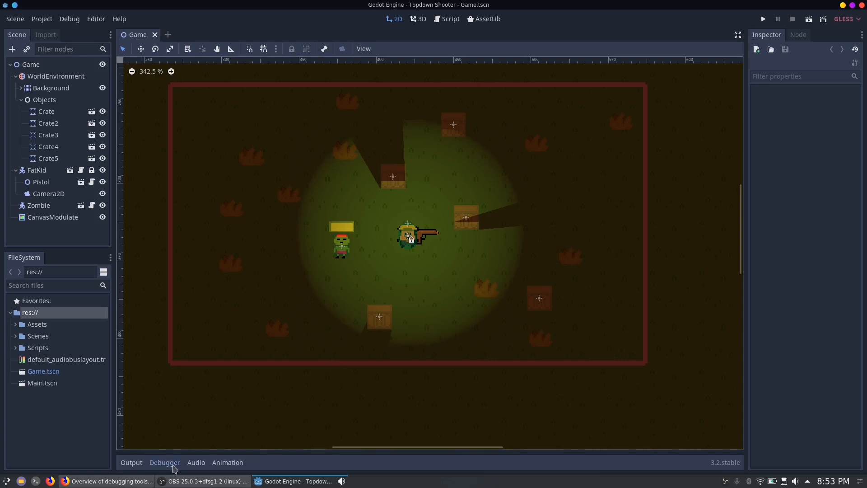
- Open the Debugger panel and browse its Errors, Profiler and Network Profiler tabs
{"action": "left_click", "coordinate": [164, 462]}
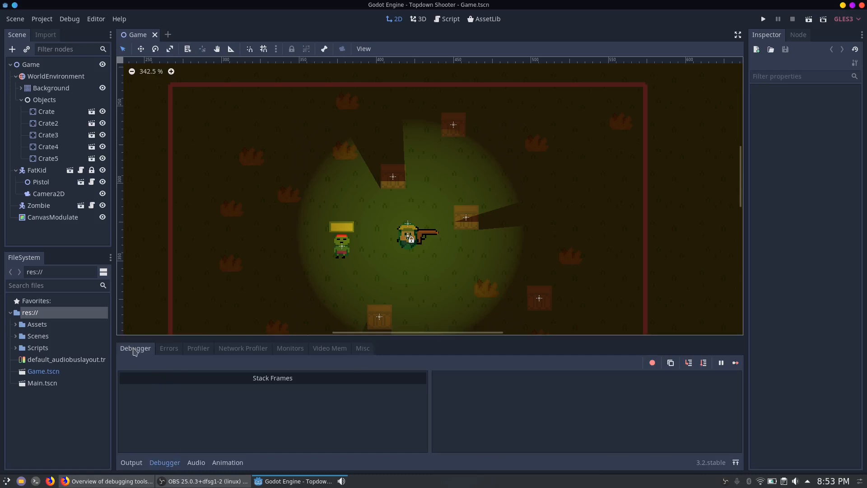
{"action": "mouse_move", "coordinate": [372, 355]}
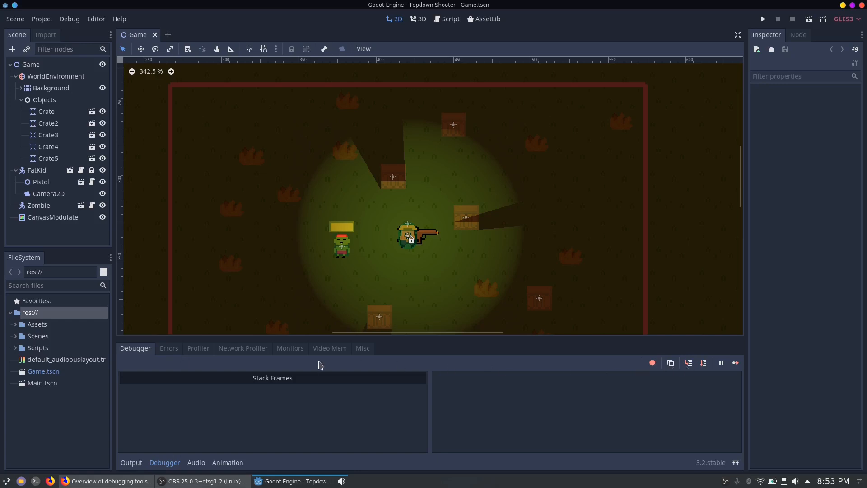
{"action": "left_click", "coordinate": [169, 348]}
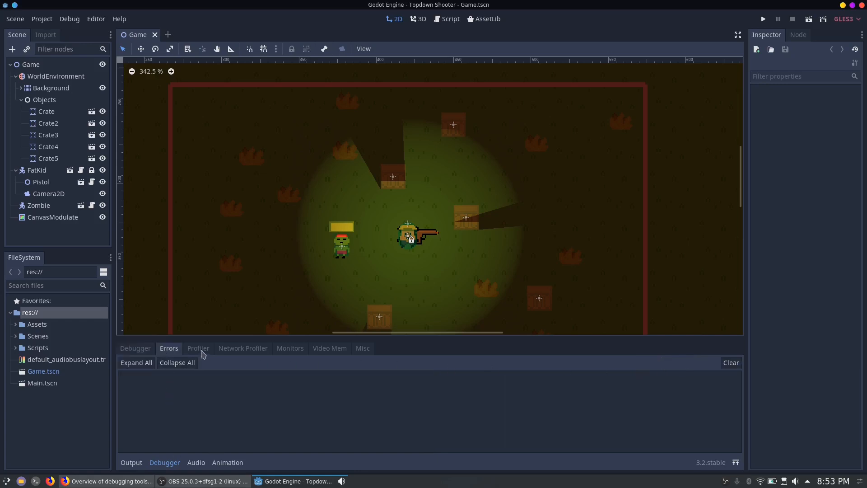
{"action": "left_click", "coordinate": [198, 349]}
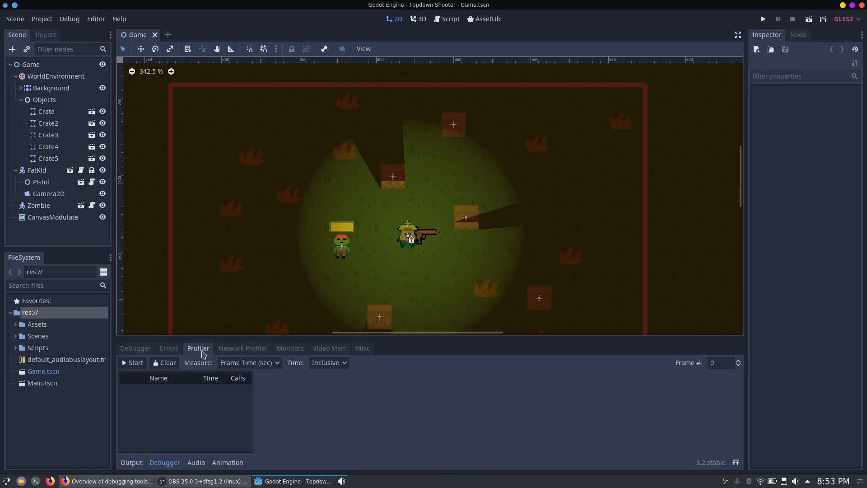
{"action": "mouse_move", "coordinate": [255, 350]}
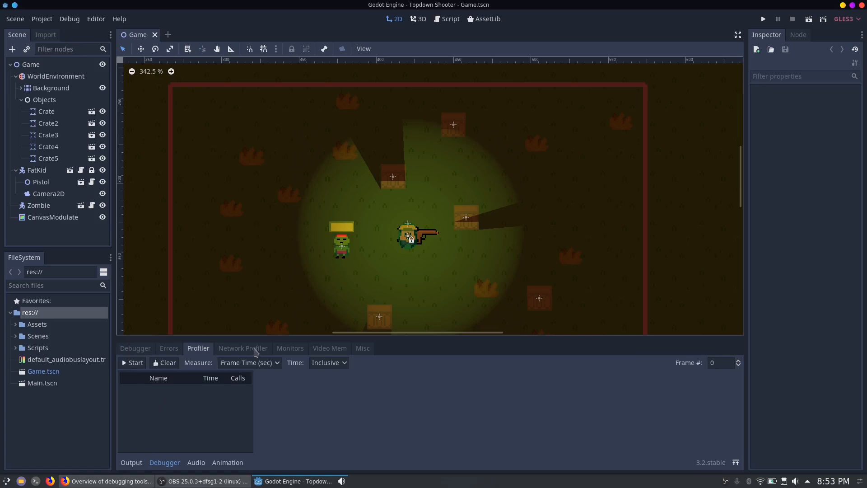
{"action": "left_click", "coordinate": [243, 348]}
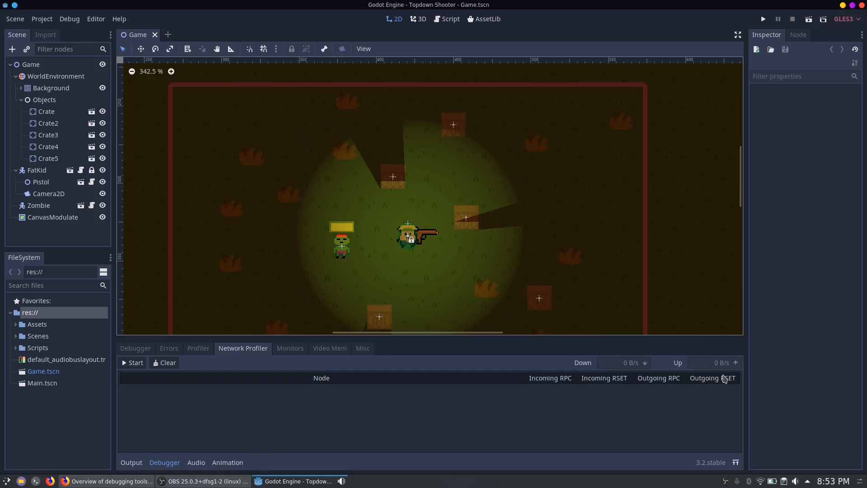
{"action": "mouse_move", "coordinate": [529, 393]}
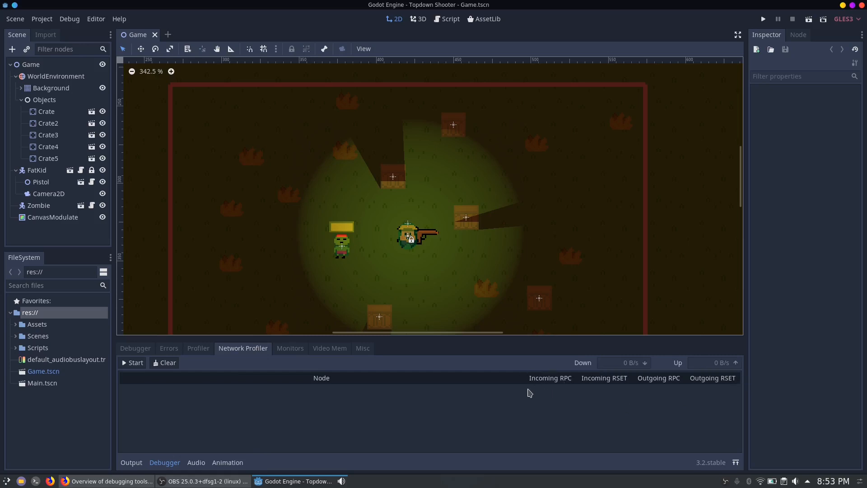
- Graph the Fps monitor in the Monitors tab and scroll the monitor list
{"action": "left_click", "coordinate": [290, 348]}
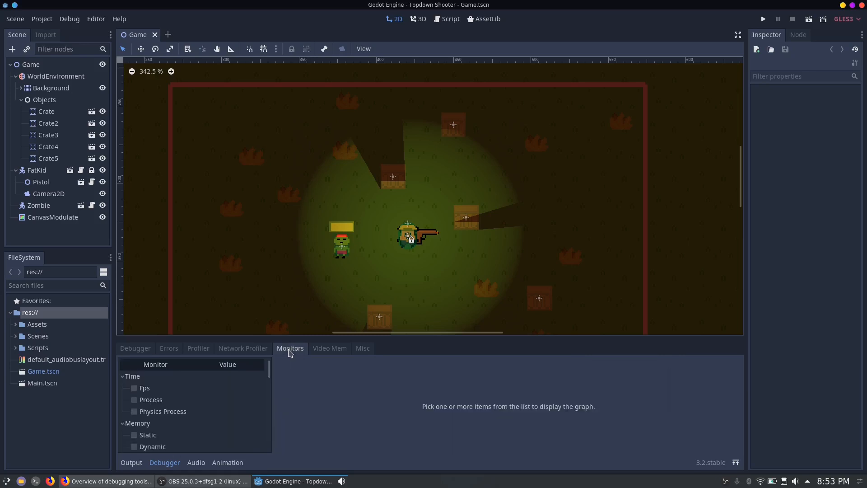
{"action": "left_click", "coordinate": [134, 388]}
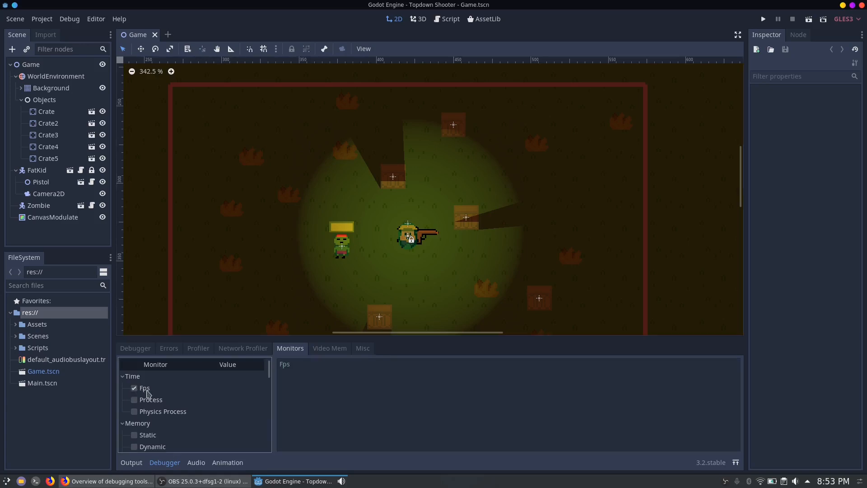
{"action": "scroll", "scroll_direction": "down", "scroll_amount": 3}
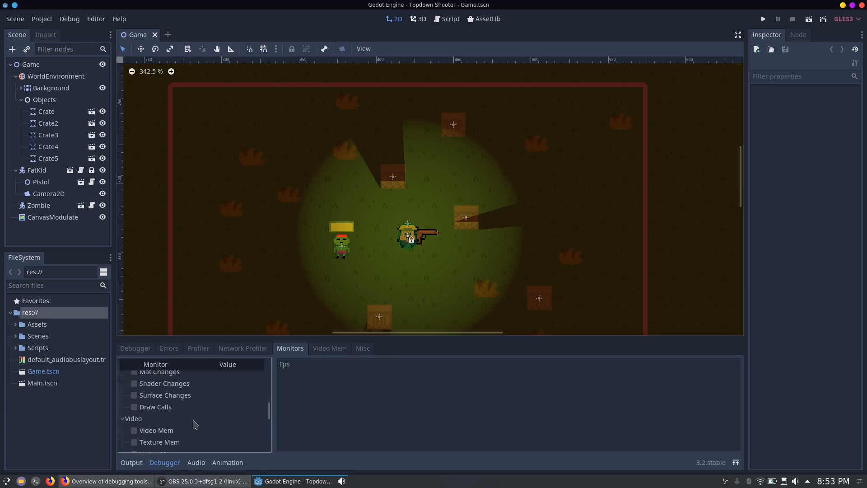
{"action": "scroll", "scroll_direction": "down", "scroll_amount": 3}
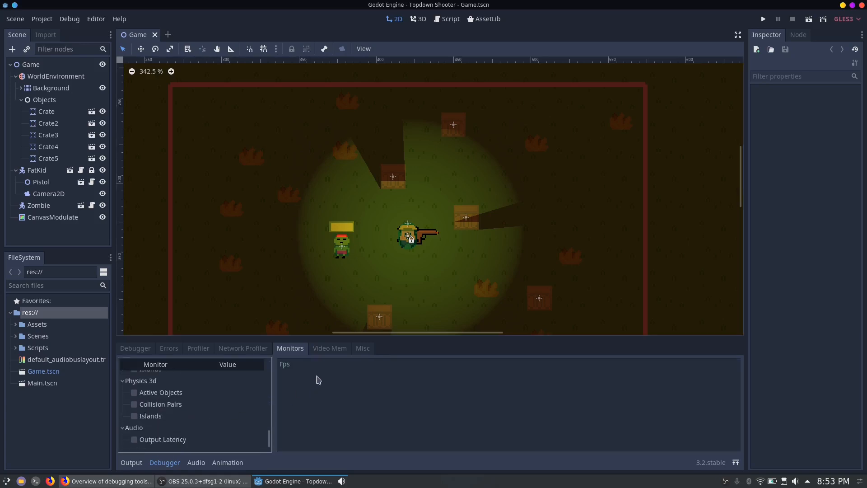
- Review Video Mem usage, then start and cancel a CSV export from Misc
{"action": "left_click", "coordinate": [329, 349]}
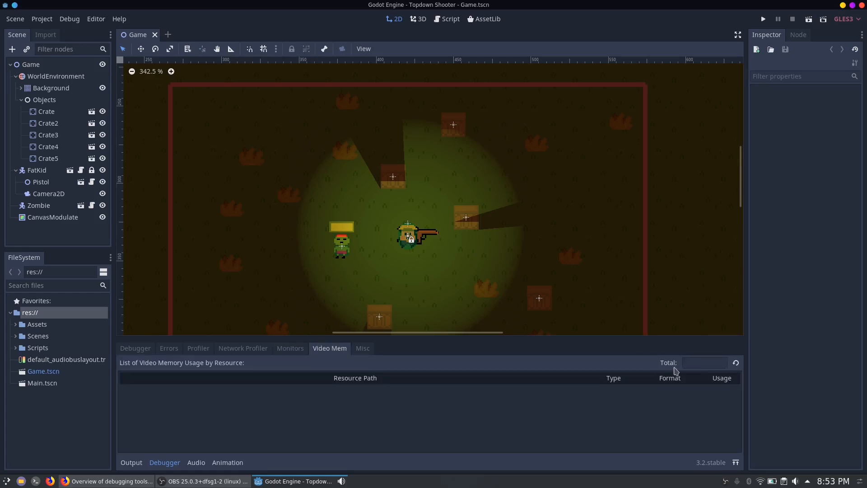
{"action": "mouse_move", "coordinate": [428, 373]}
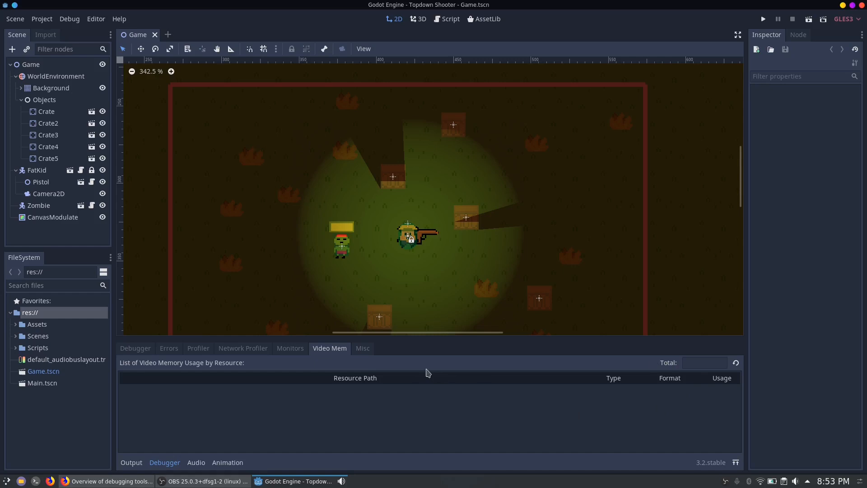
{"action": "left_click", "coordinate": [363, 348]}
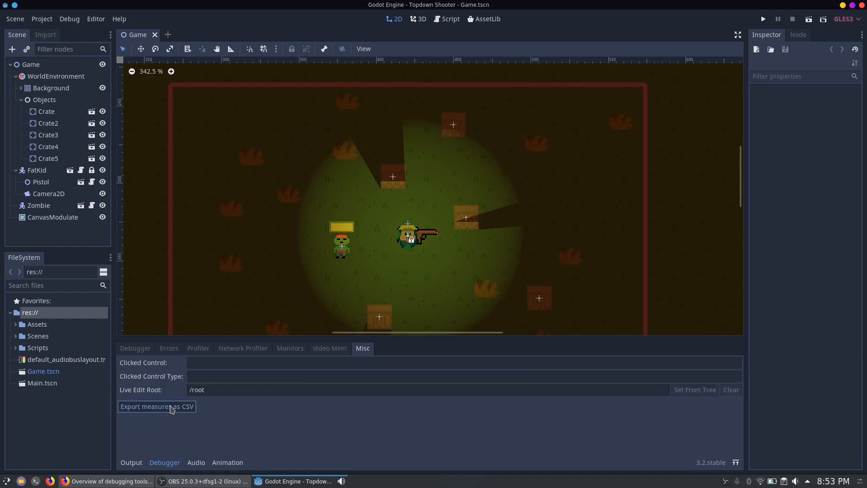
{"action": "left_click", "coordinate": [157, 406]}
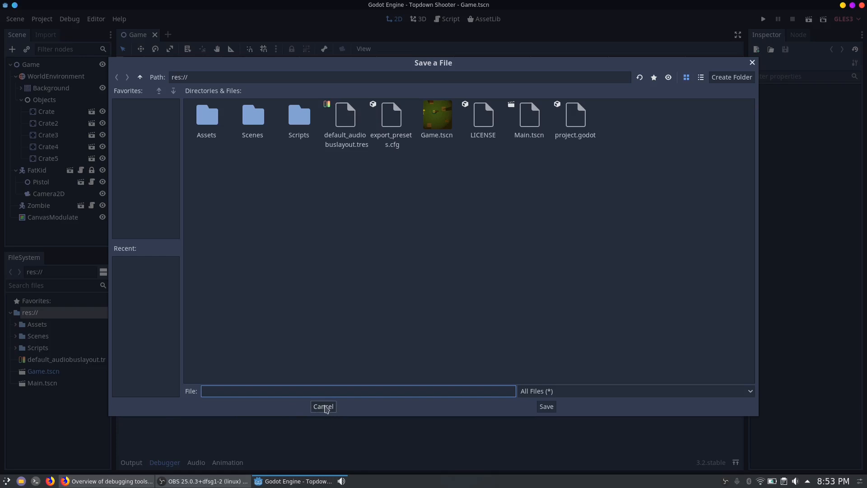
{"action": "left_click", "coordinate": [323, 406]}
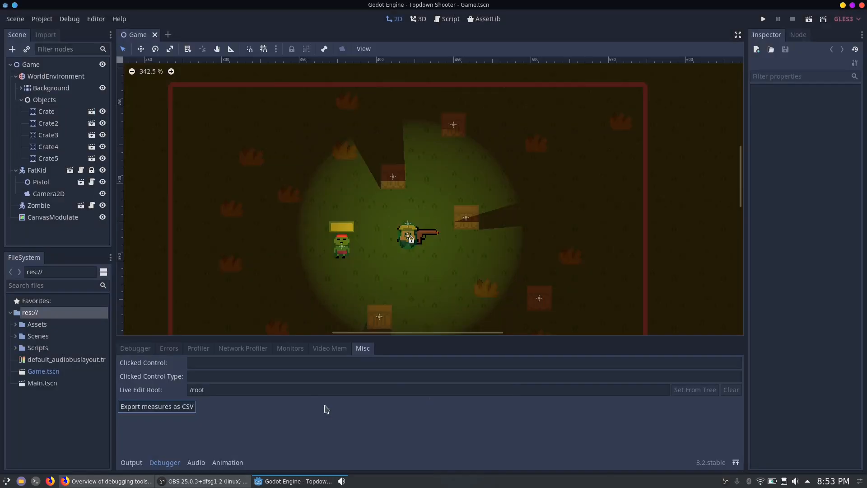
- Start the profiler recording and run the Topdown Shooter game scene
{"action": "left_click", "coordinate": [198, 348]}
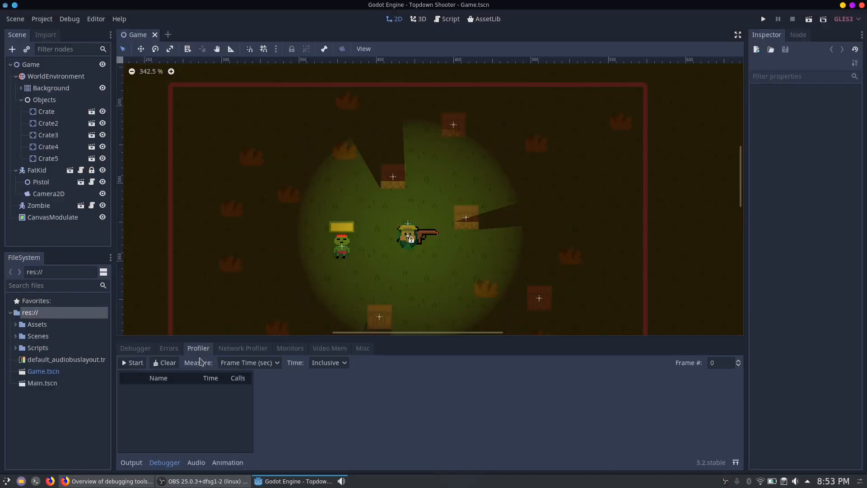
{"action": "mouse_move", "coordinate": [239, 420]}
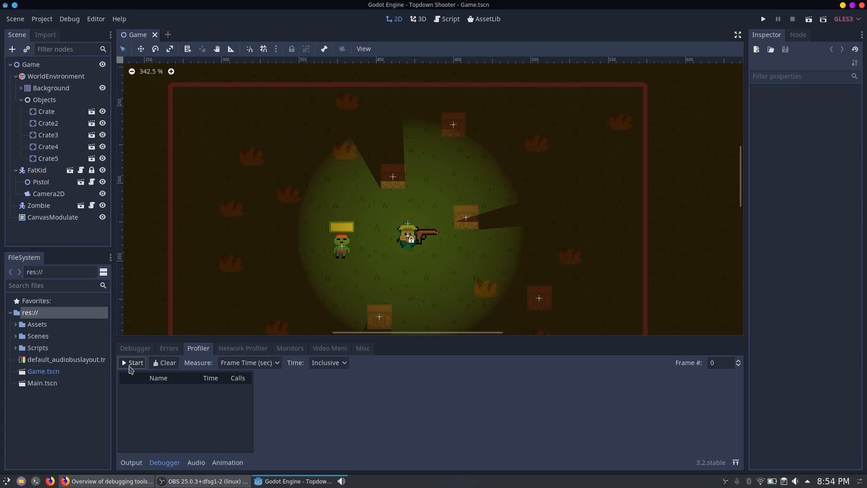
{"action": "left_click", "coordinate": [133, 362]}
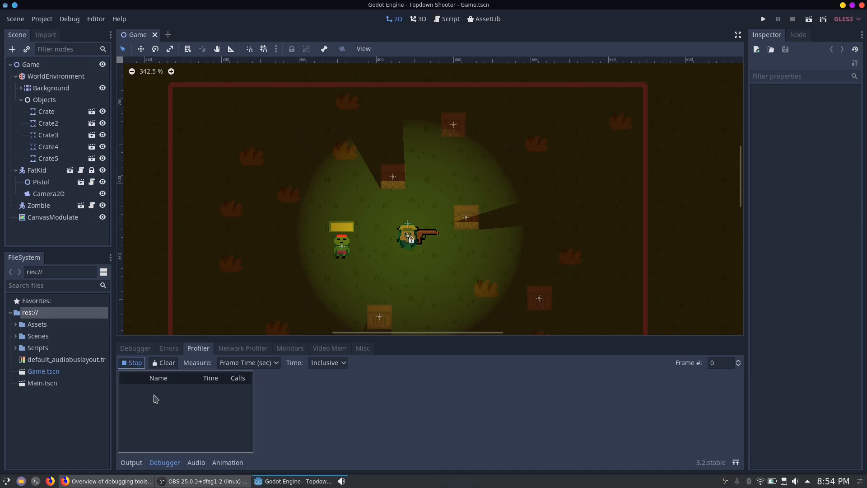
{"action": "mouse_move", "coordinate": [185, 408]}
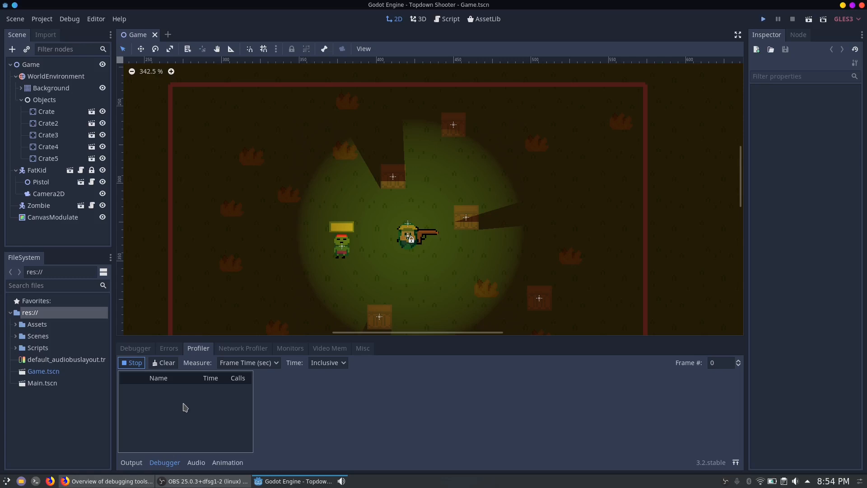
{"action": "left_click", "coordinate": [763, 19]}
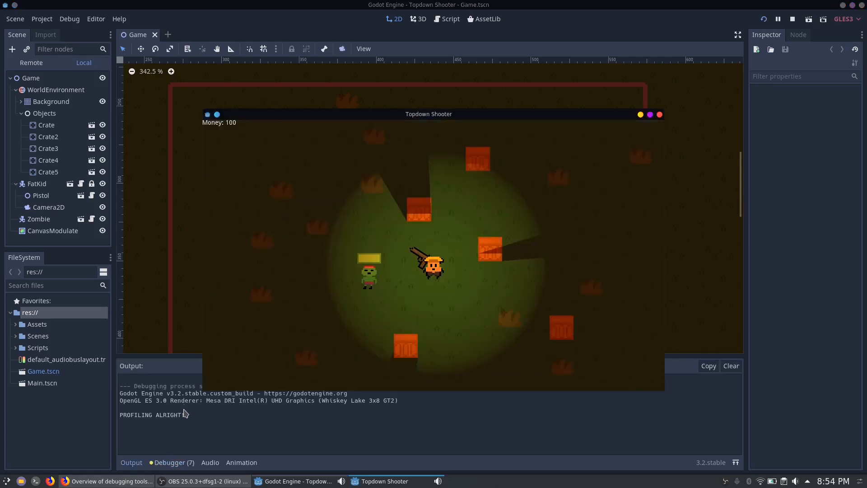
{"action": "mouse_move", "coordinate": [196, 422]}
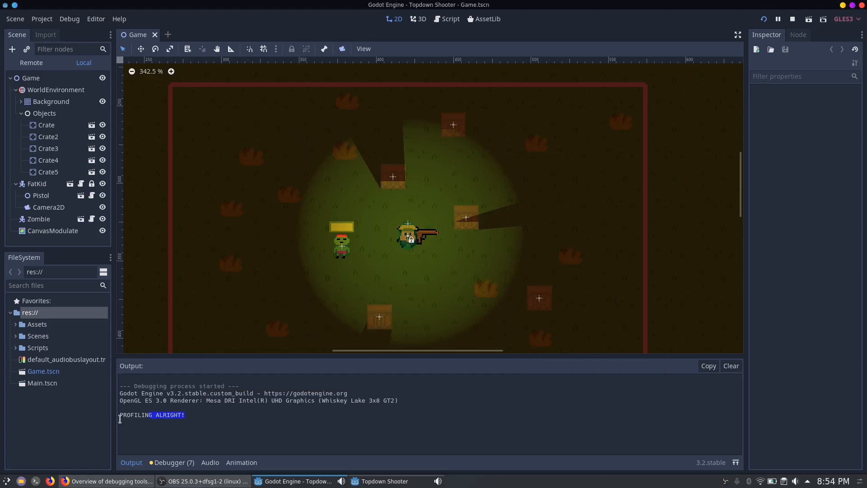
{"action": "mouse_move", "coordinate": [170, 443]}
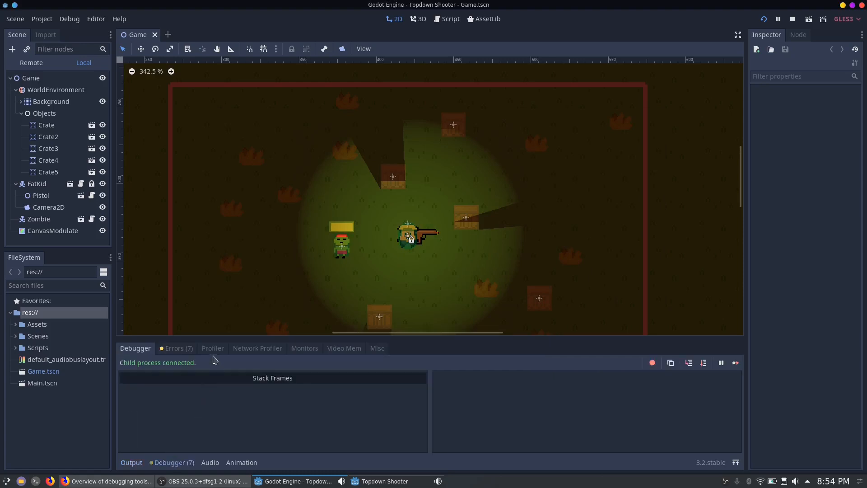
- Set the profiler's Measure to Frame % for the running game
{"action": "left_click", "coordinate": [213, 349]}
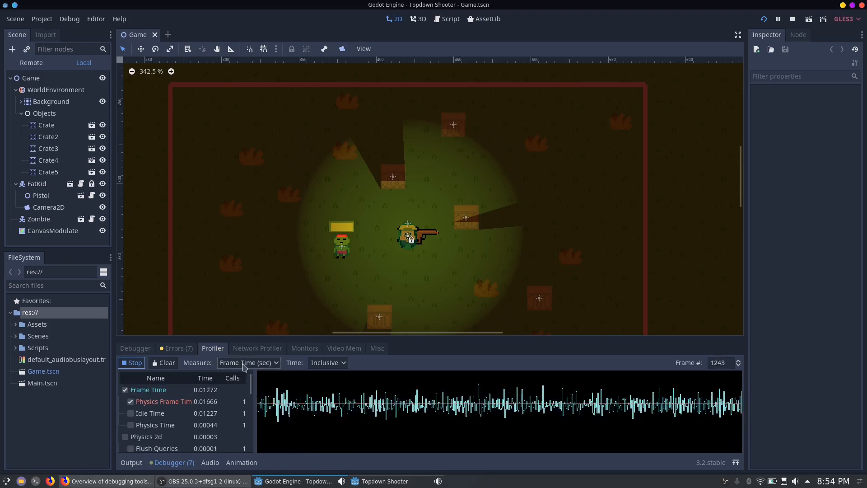
{"action": "left_click", "coordinate": [248, 362]}
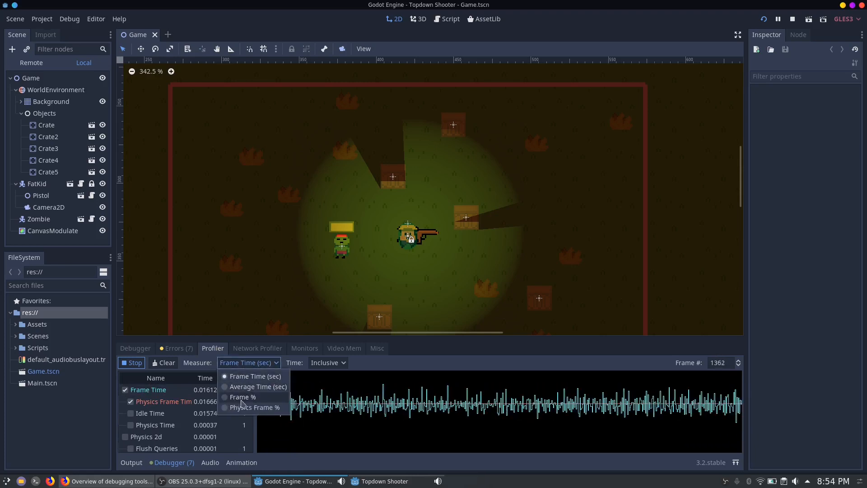
{"action": "left_click", "coordinate": [243, 397]}
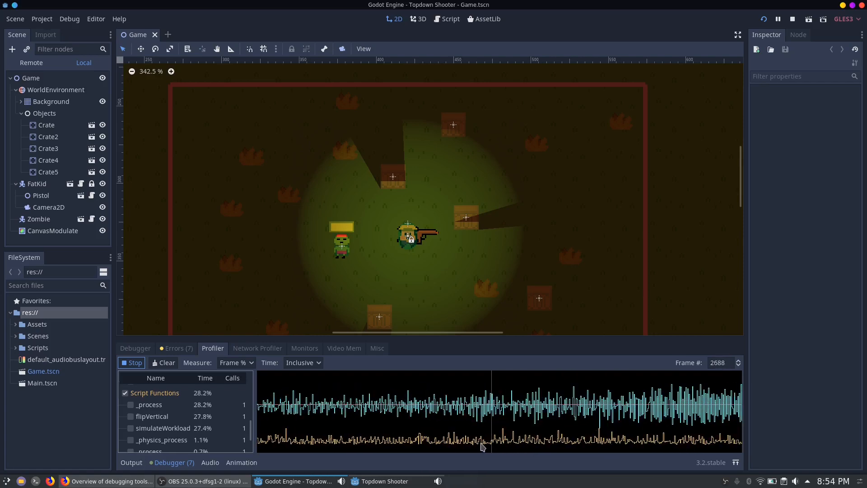
- Select an earlier frame in the profiler and plot flipVertical
{"action": "left_click", "coordinate": [450, 19]}
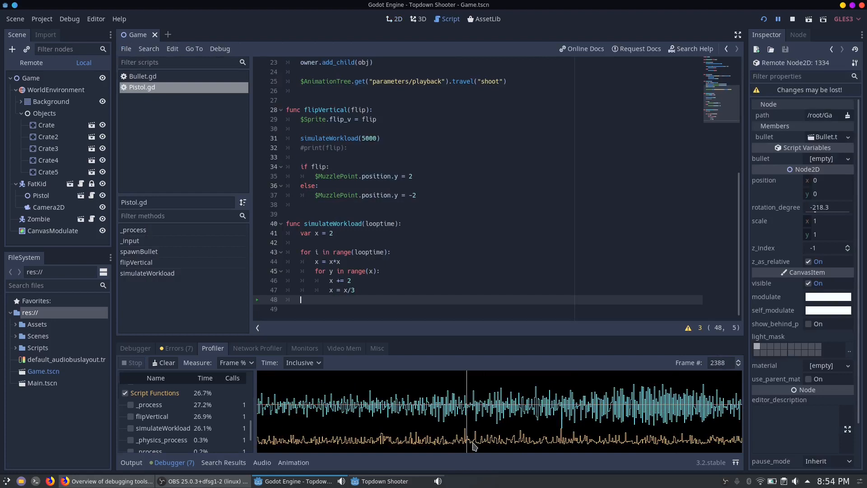
{"action": "mouse_move", "coordinate": [120, 367]}
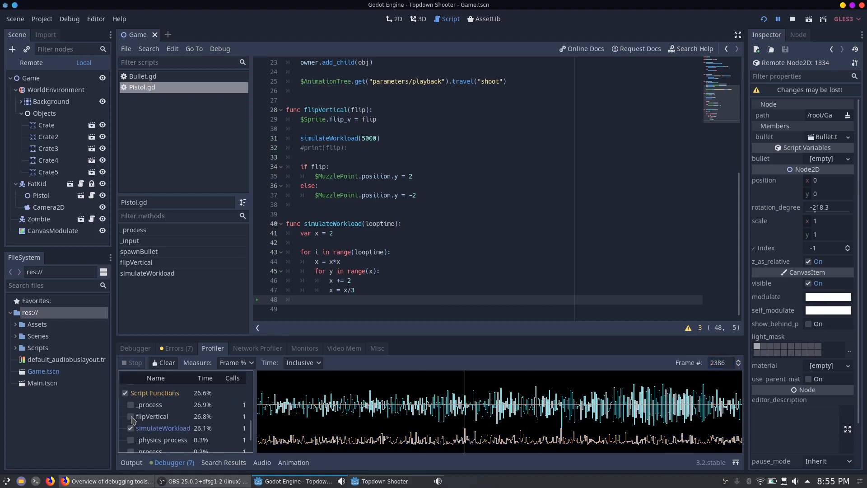
{"action": "left_click", "coordinate": [130, 416]}
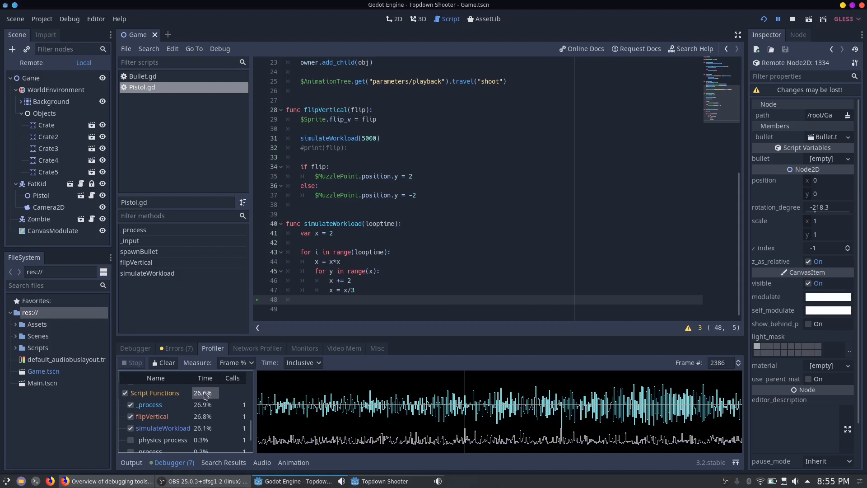
{"action": "mouse_move", "coordinate": [218, 396]}
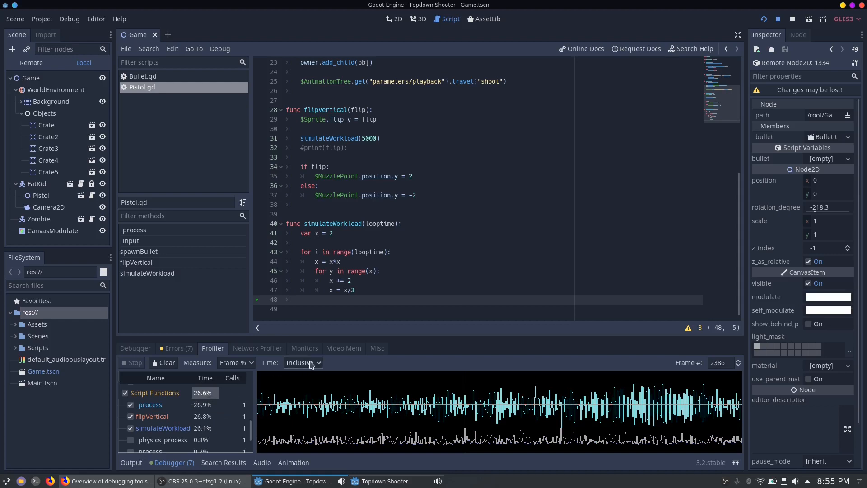
- Switch profiler Time to Self and plot simulateWorkload again alongside the others
{"action": "left_click", "coordinate": [303, 362]}
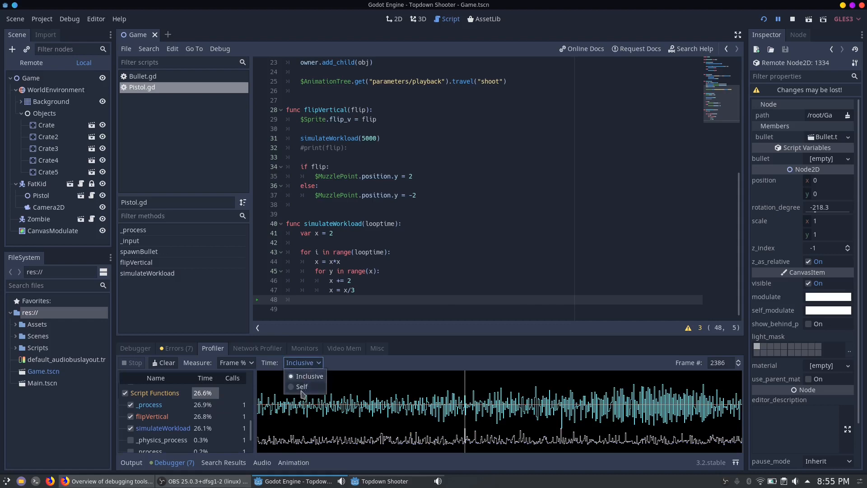
{"action": "left_click", "coordinate": [298, 386]}
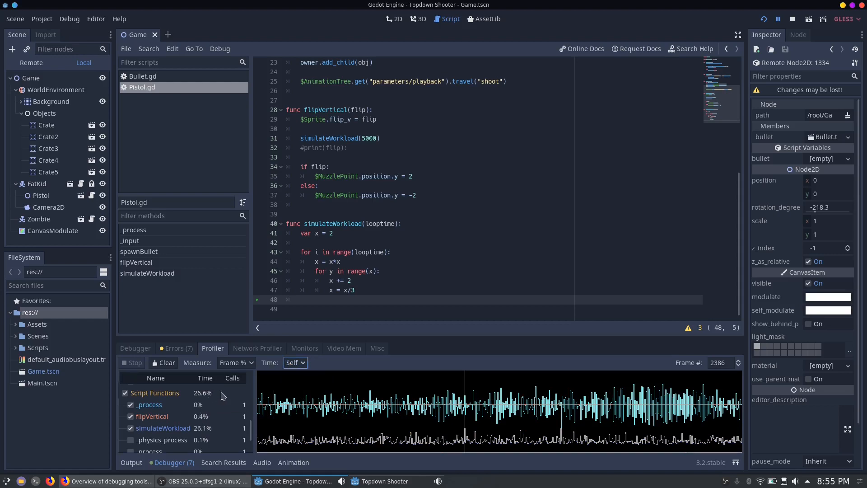
{"action": "mouse_move", "coordinate": [206, 418]}
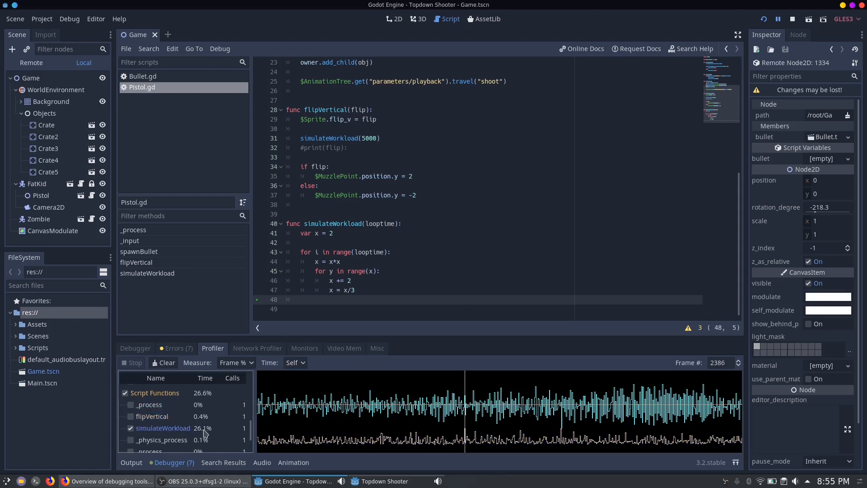
{"action": "mouse_move", "coordinate": [127, 398]}
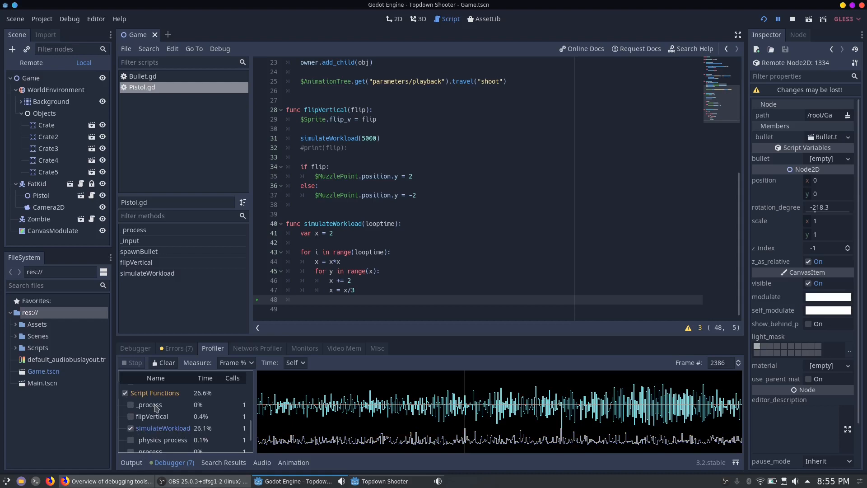
{"action": "mouse_move", "coordinate": [158, 427]}
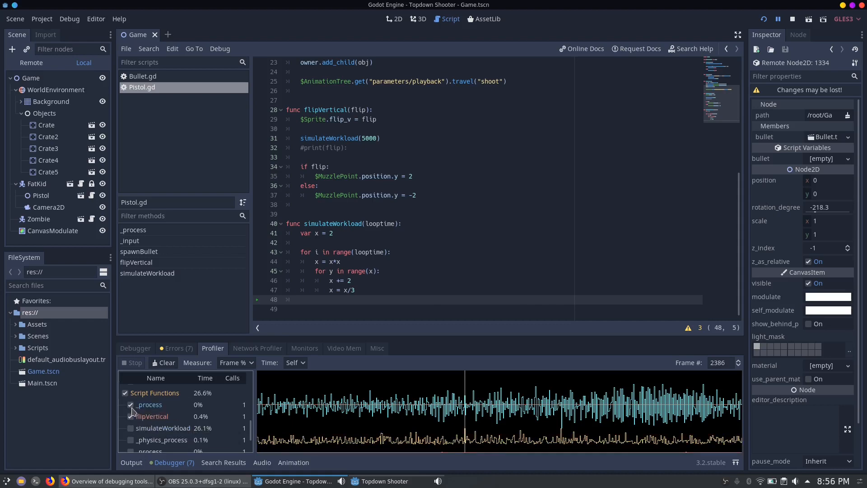
{"action": "left_click", "coordinate": [130, 416]}
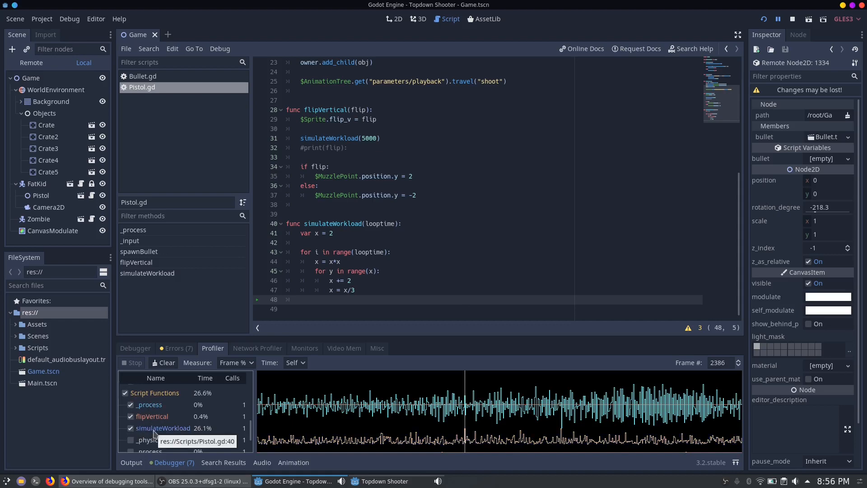
{"action": "left_click", "coordinate": [148, 48]}
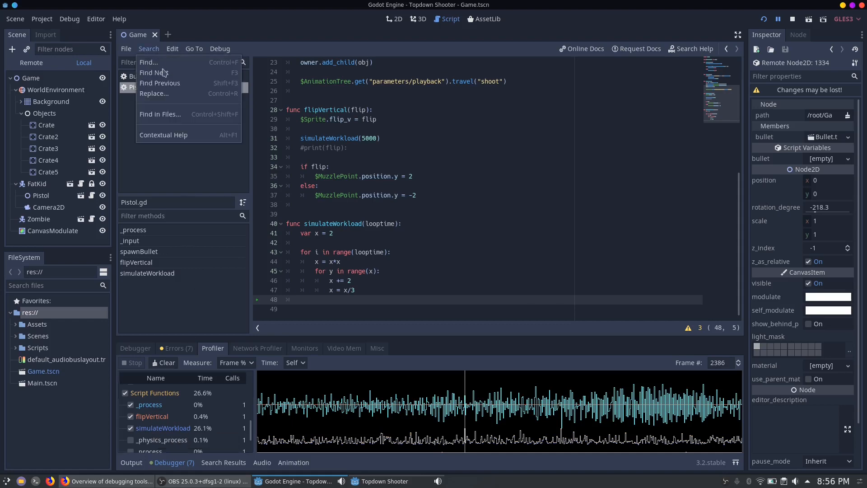
- Run Find in Files for 'flipVert' restricted to the Scripts folder
{"action": "left_click", "coordinate": [160, 114]}
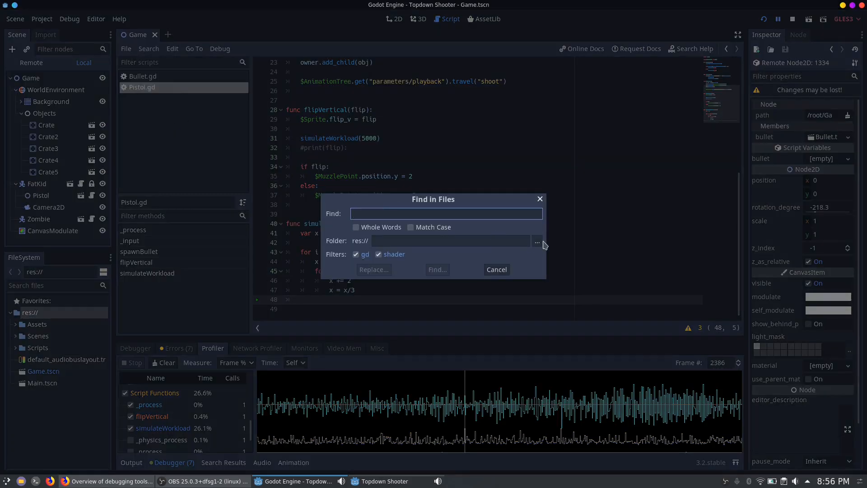
{"action": "left_click", "coordinate": [536, 241]}
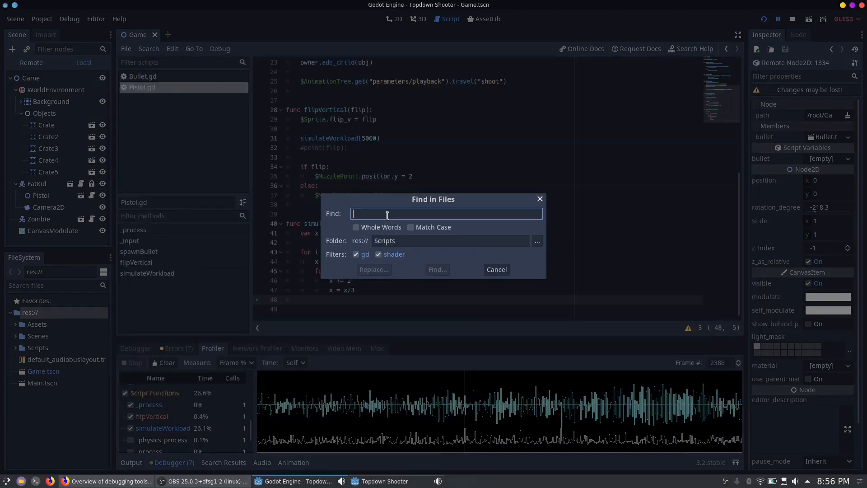
{"action": "type", "text": "flipVert"}
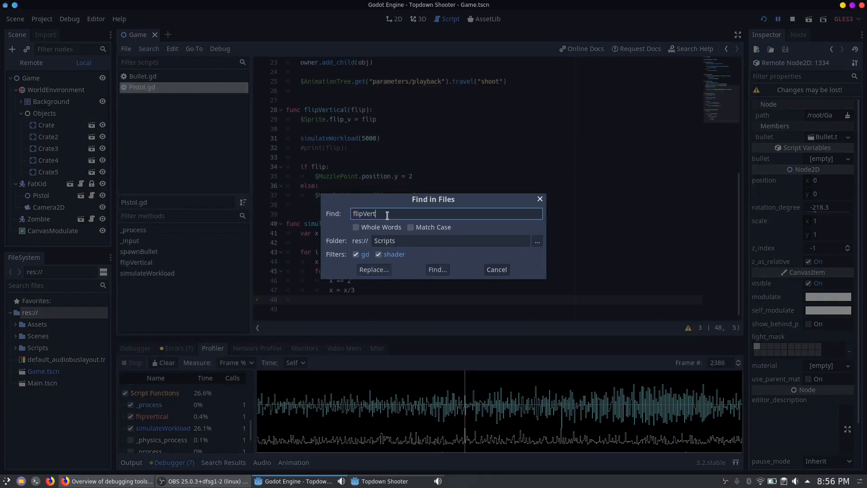
{"action": "left_click", "coordinate": [437, 269]}
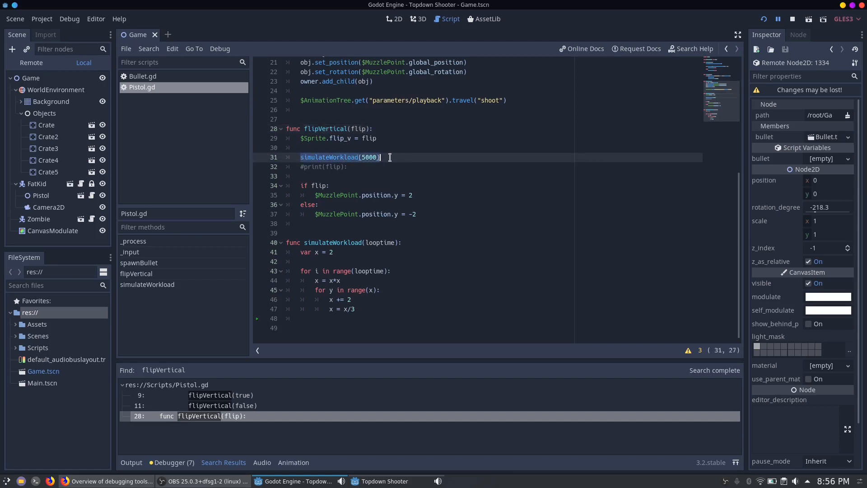
- Comment out the simulateWorkload(5000) call on line 31 of flipVertical with Ctrl+K
{"action": "key", "text": "ctrl+k"}
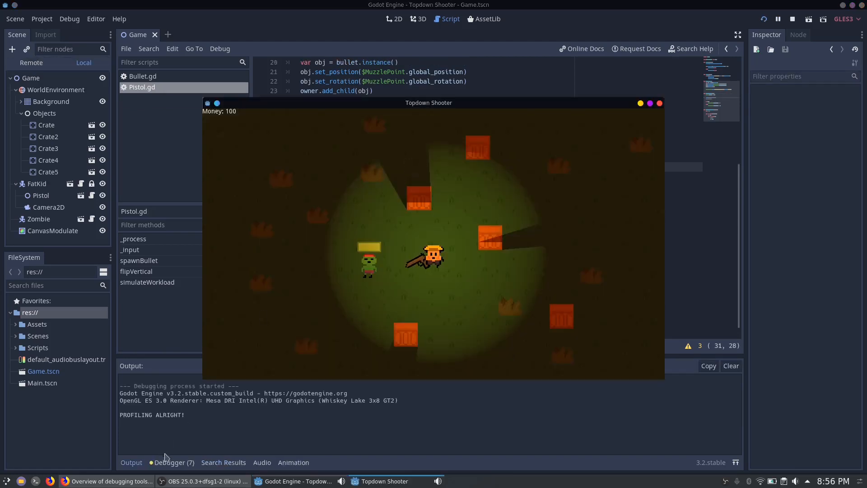
- Plot Script Functions in the Profiler, check FPS in Monitors, then return to the Profiler
{"action": "left_click", "coordinate": [213, 348]}
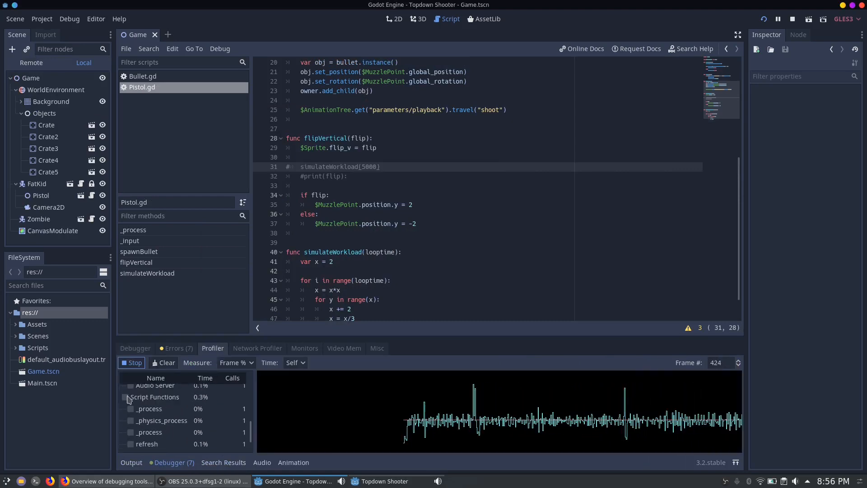
{"action": "left_click", "coordinate": [125, 396]}
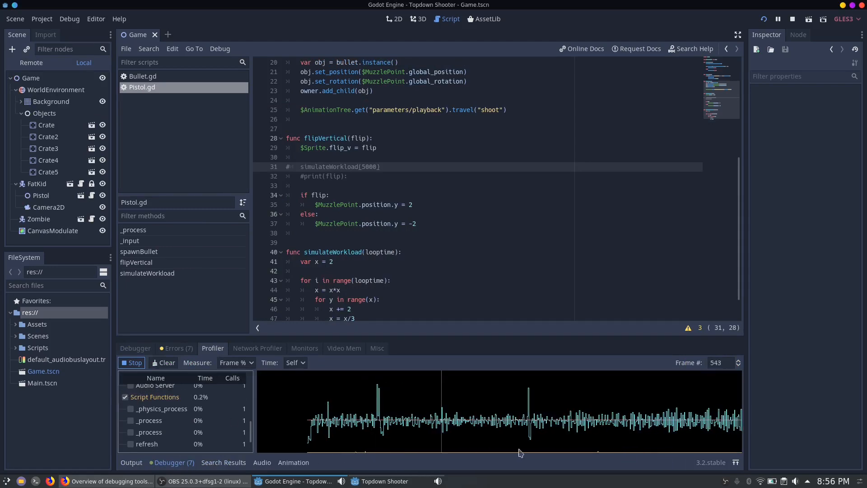
{"action": "left_click", "coordinate": [304, 348]}
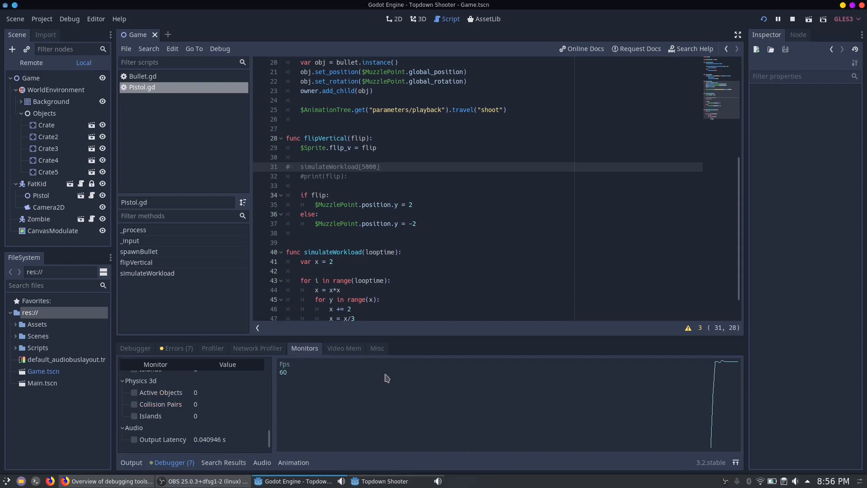
{"action": "left_click", "coordinate": [212, 348]}
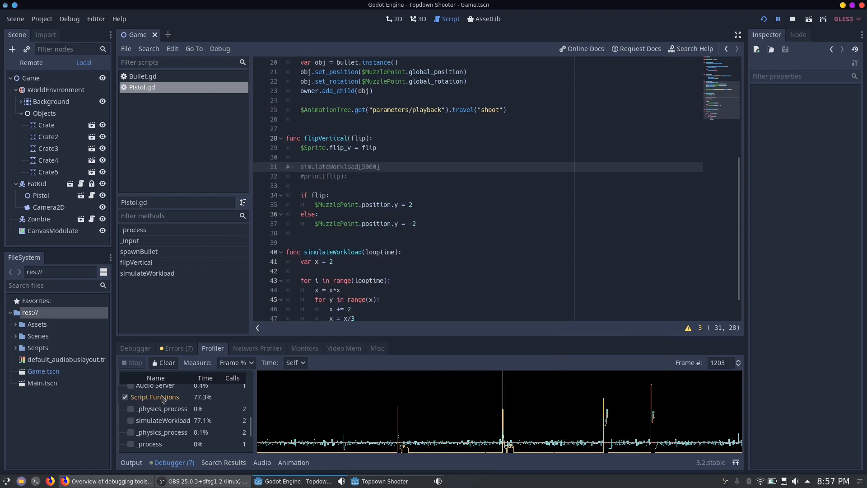
{"action": "mouse_move", "coordinate": [133, 409]}
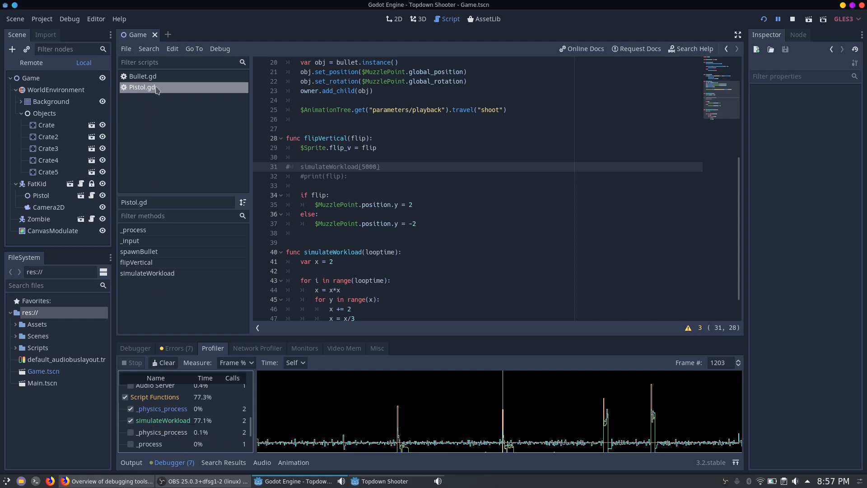
- Open Bullet.gd and step the Profiler frame number back toward the spike
{"action": "left_click", "coordinate": [143, 76]}
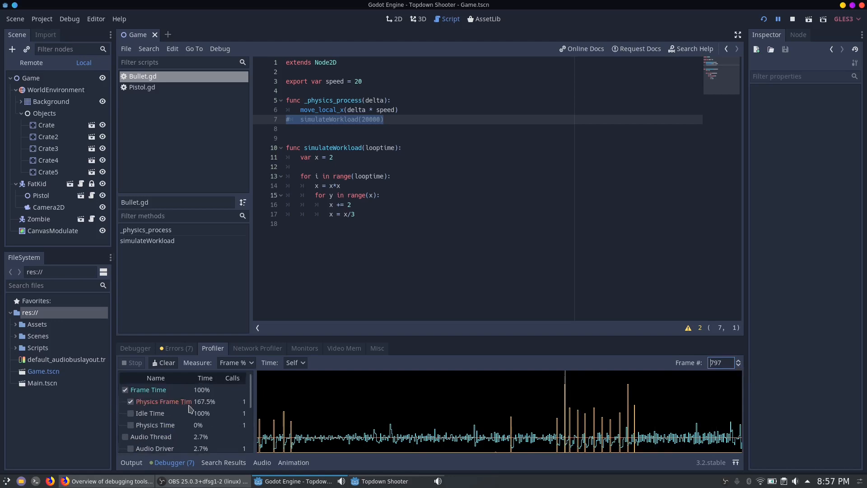
{"action": "left_click", "coordinate": [737, 365]}
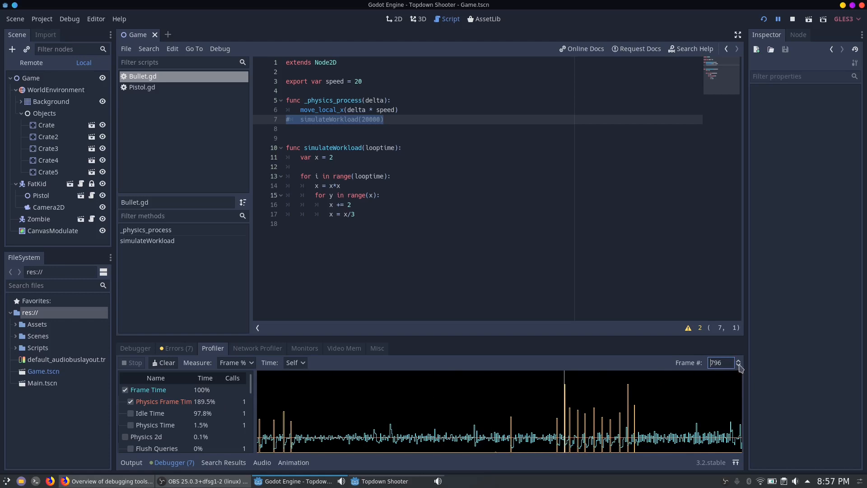
{"action": "left_click", "coordinate": [739, 367]}
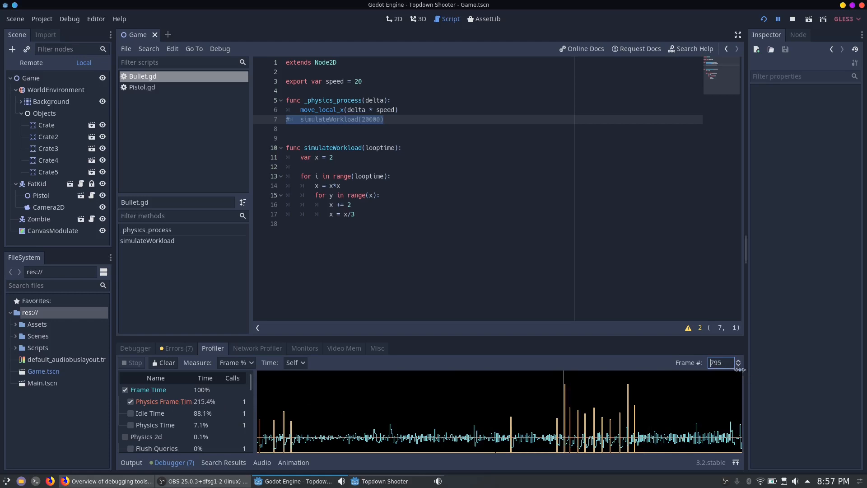
{"action": "left_click", "coordinate": [739, 360]}
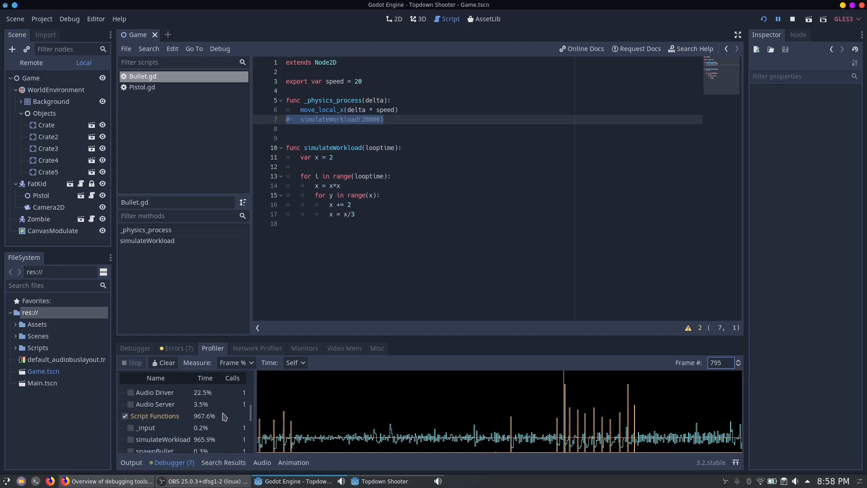
{"action": "scroll", "scroll_direction": "down", "scroll_amount": 3}
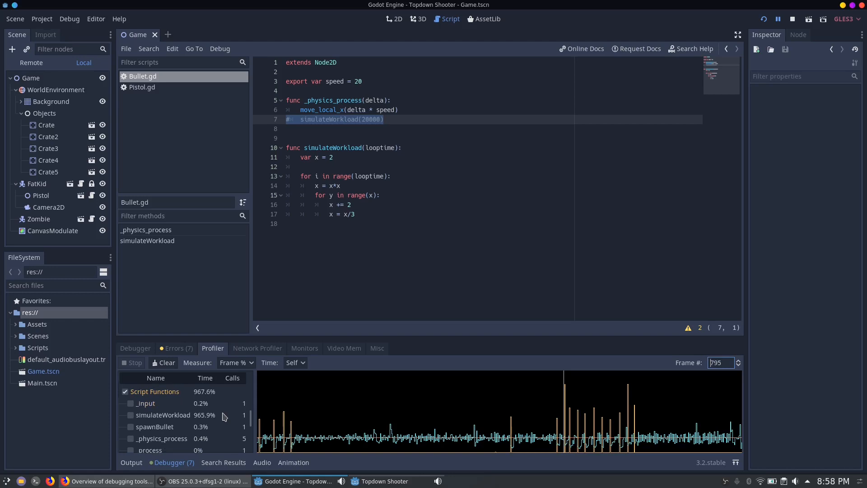
{"action": "mouse_move", "coordinate": [559, 443]}
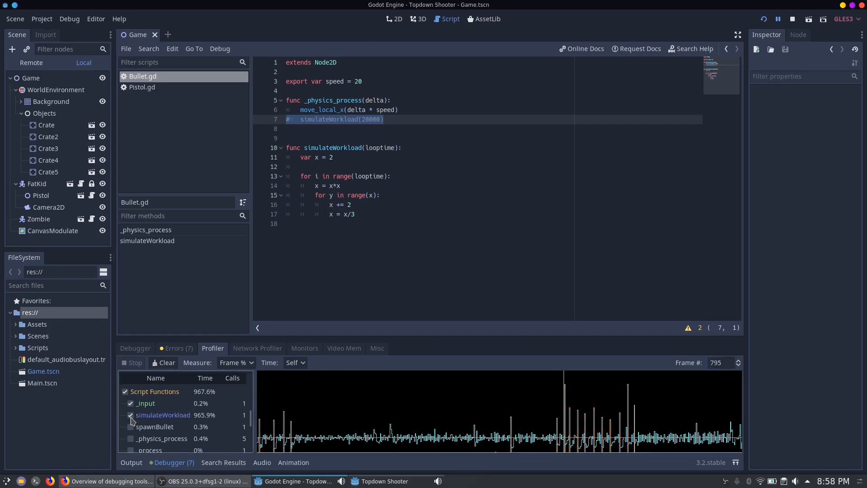
{"action": "mouse_move", "coordinate": [531, 423]}
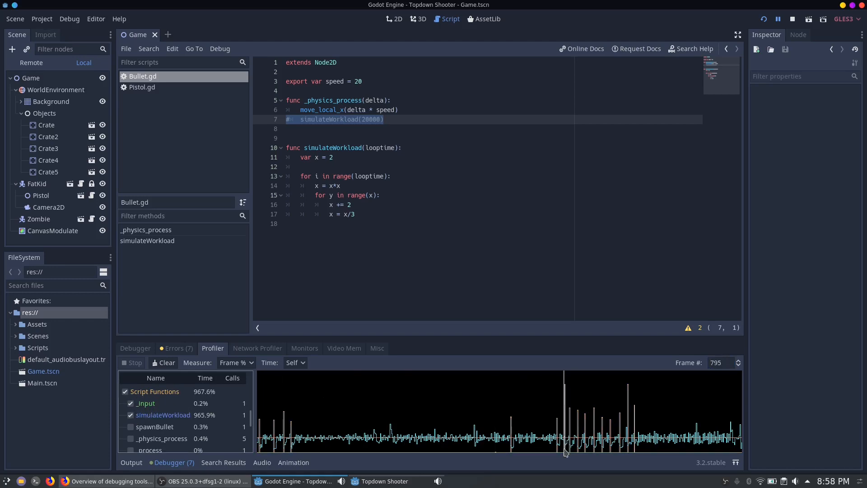
- Select the spike frame, plot Script Functions, and jump to simulateWorkload in Pistol.gd
{"action": "left_click", "coordinate": [125, 391]}
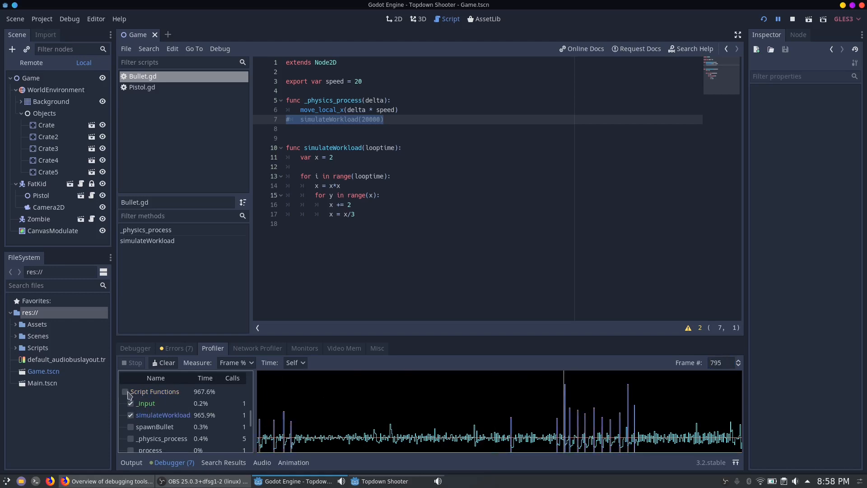
{"action": "left_click", "coordinate": [125, 391]}
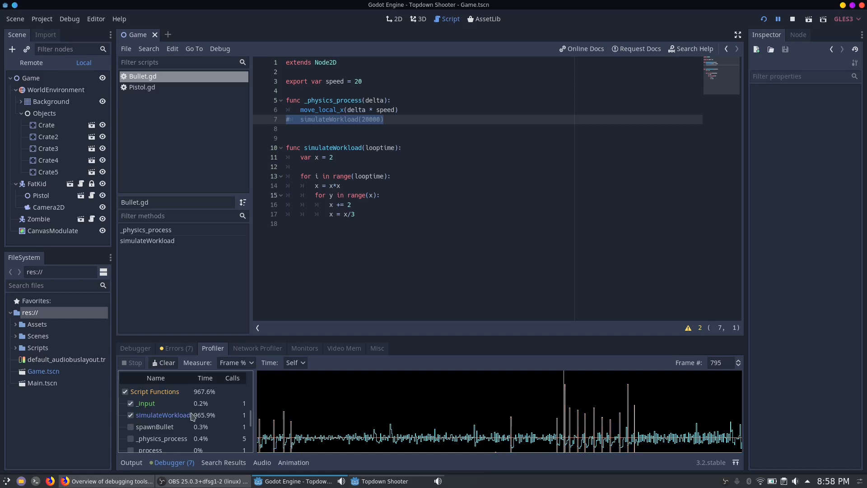
{"action": "left_click", "coordinate": [131, 415]}
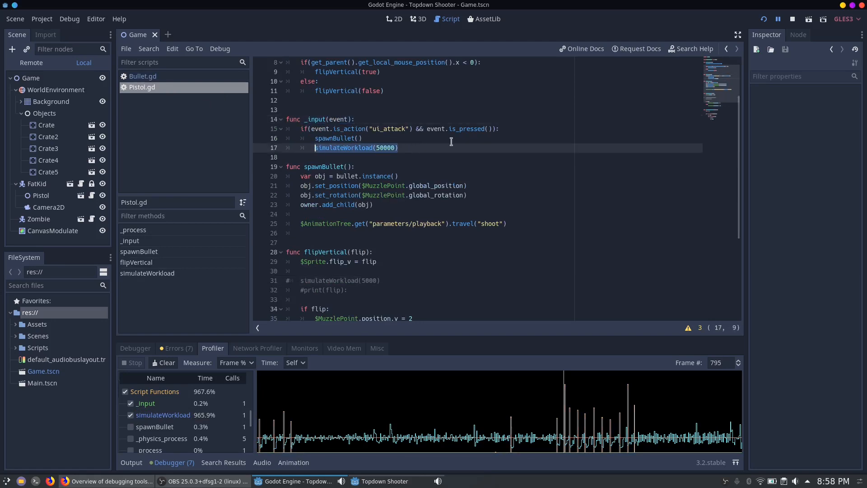
{"action": "left_click", "coordinate": [430, 148]}
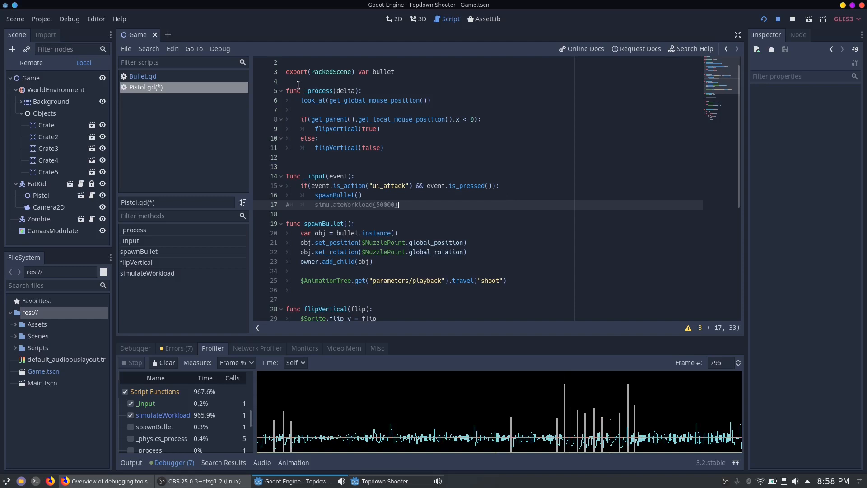
{"action": "left_click", "coordinate": [340, 129]}
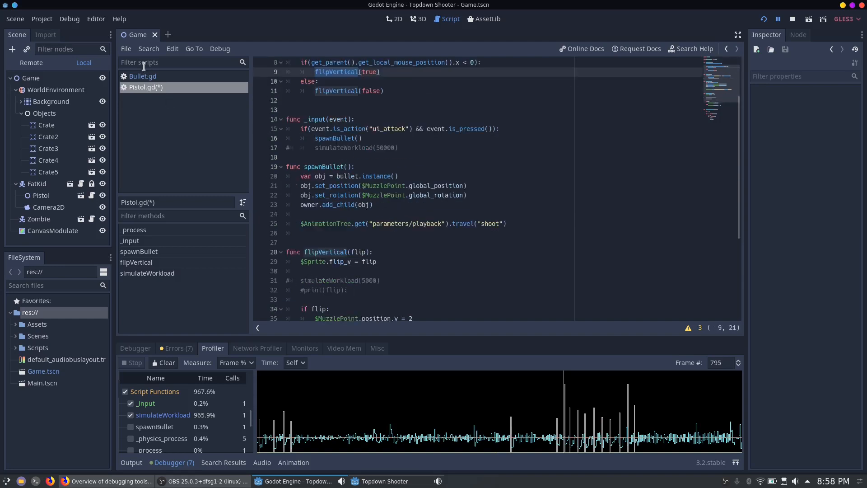
{"action": "left_click", "coordinate": [142, 76]}
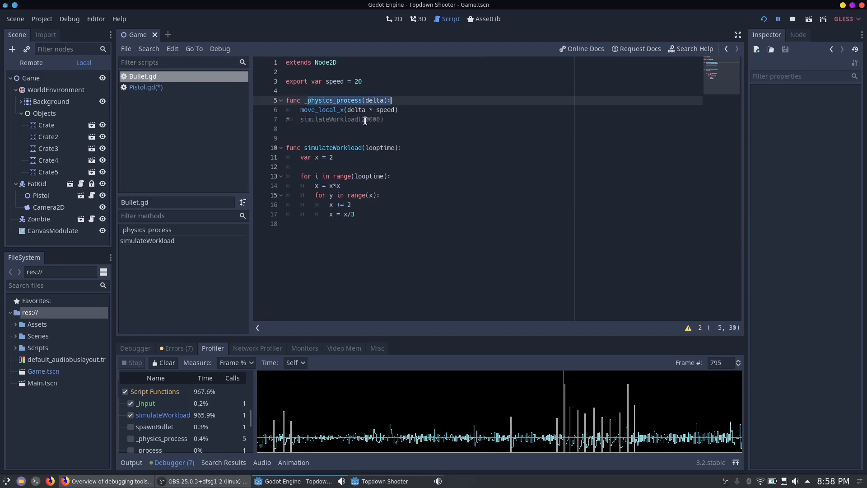
{"action": "left_click", "coordinate": [146, 86]}
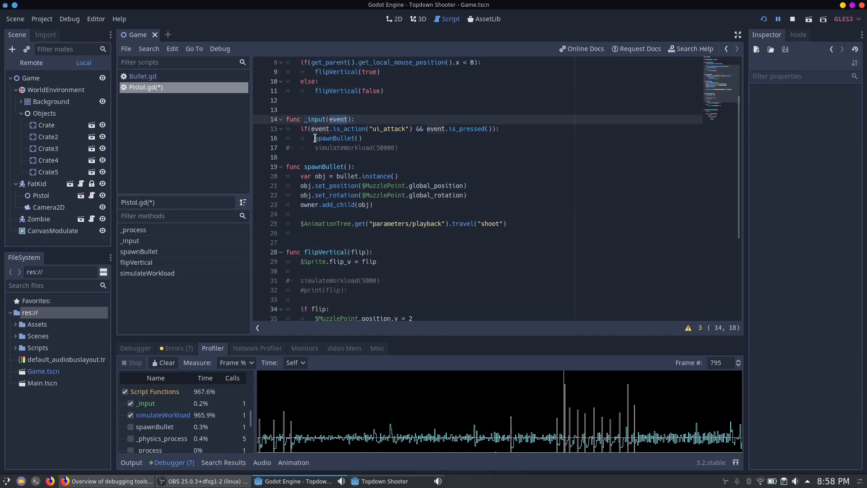
{"action": "left_click", "coordinate": [354, 166]}
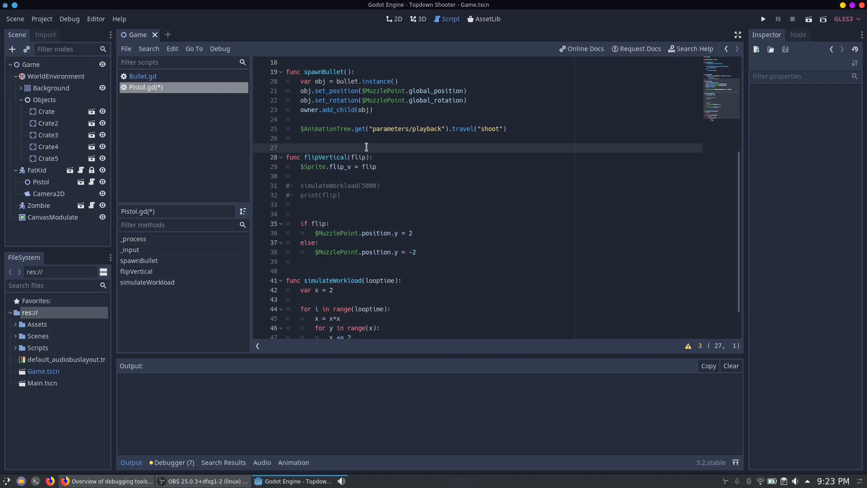
- Select and uncomment the print(flip) line 32 in Pistol.gd's flipVertical
{"action": "left_click", "coordinate": [333, 157]}
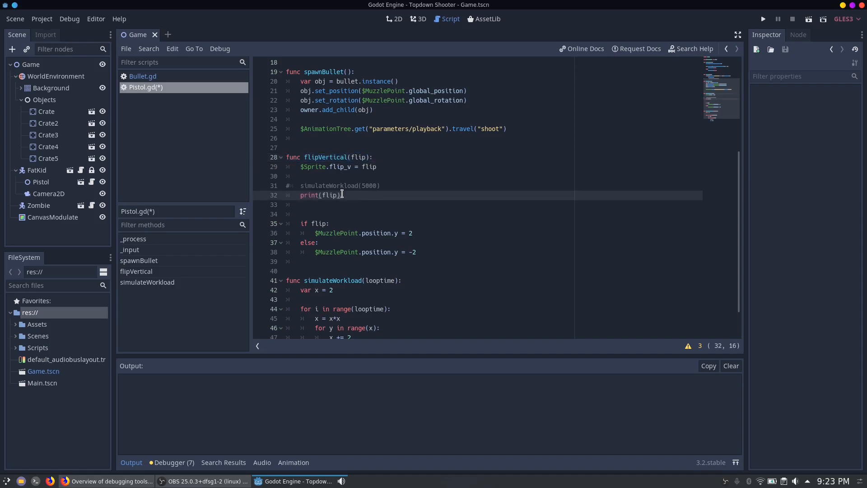
{"action": "double_click", "coordinate": [329, 195]}
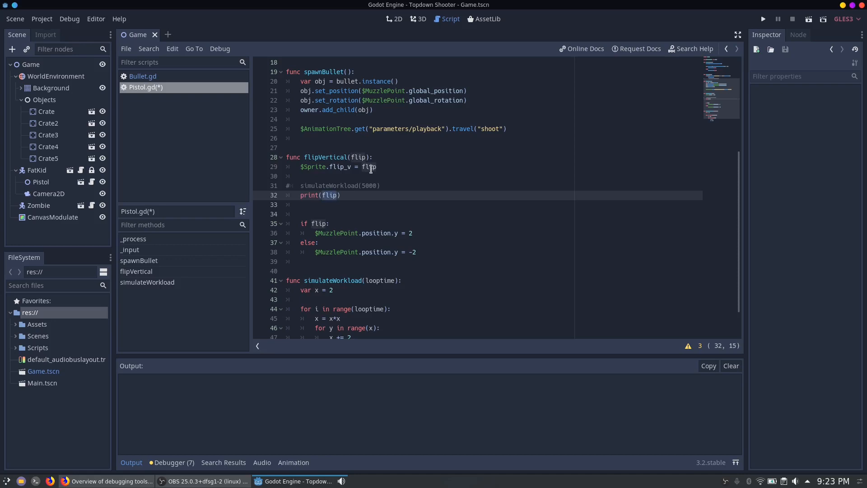
{"action": "left_click", "coordinate": [257, 205]}
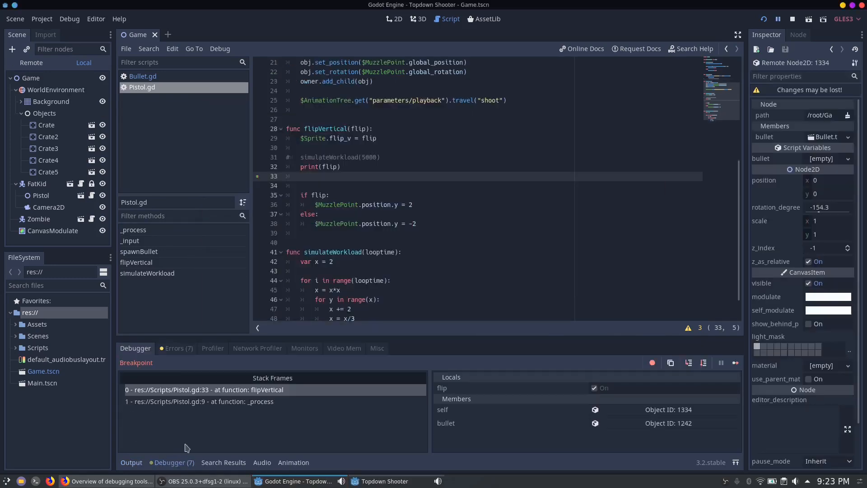
{"action": "mouse_move", "coordinate": [528, 397]}
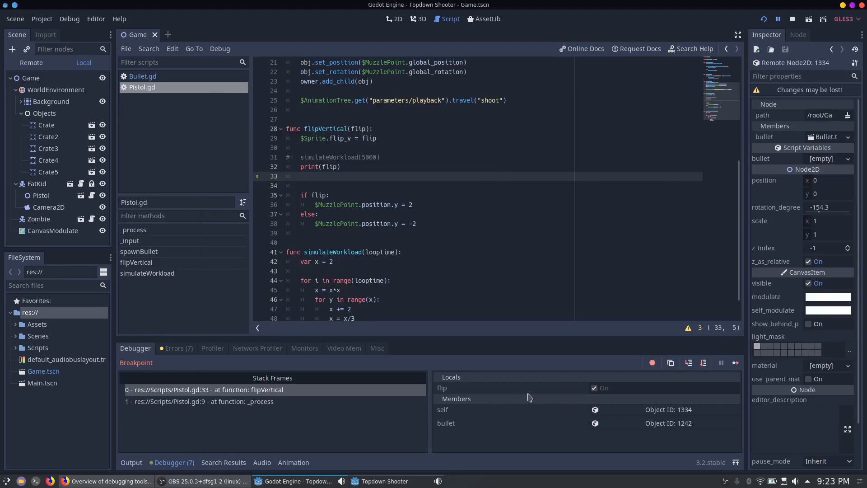
{"action": "mouse_move", "coordinate": [472, 428]}
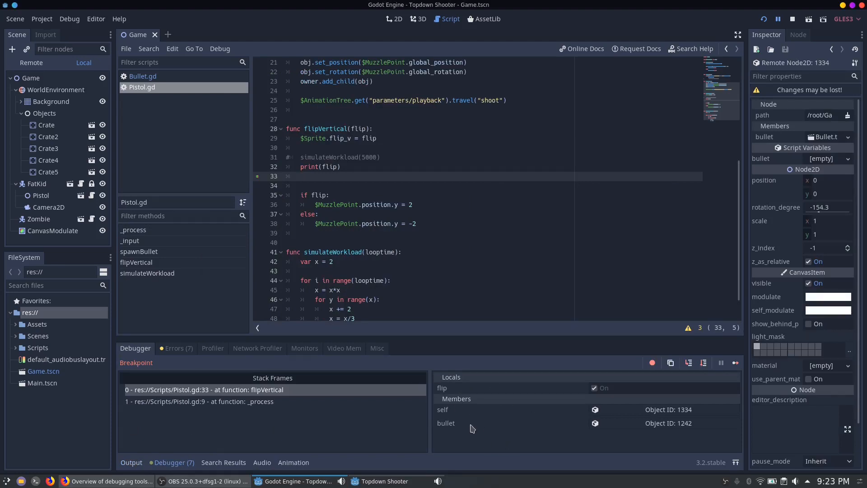
{"action": "mouse_move", "coordinate": [446, 388]}
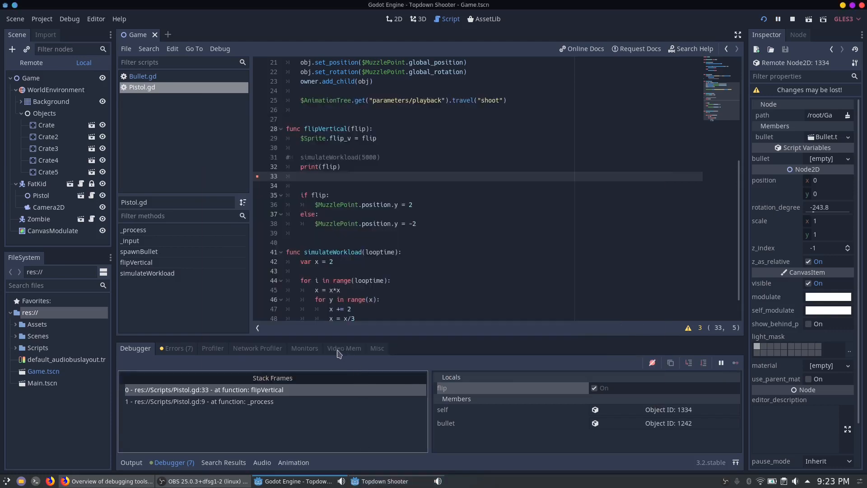
- Show the Debugger's Video Mem listing of resource memory usage
{"action": "left_click", "coordinate": [344, 348]}
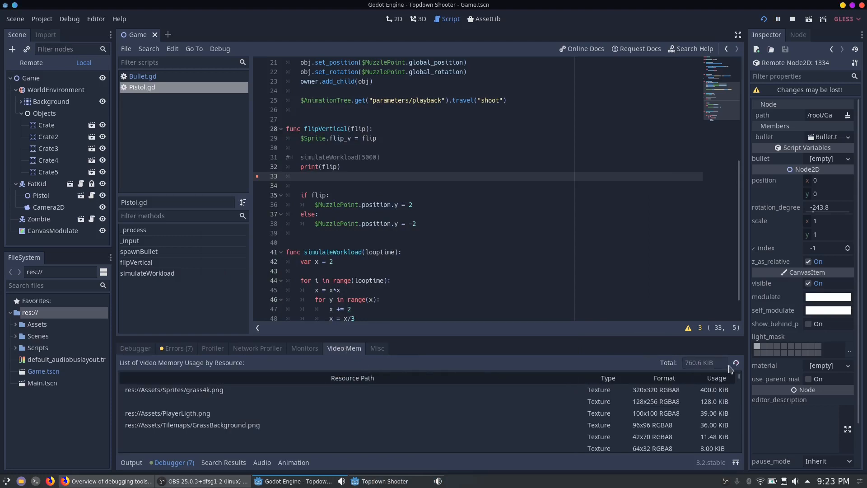
{"action": "mouse_move", "coordinate": [627, 394]}
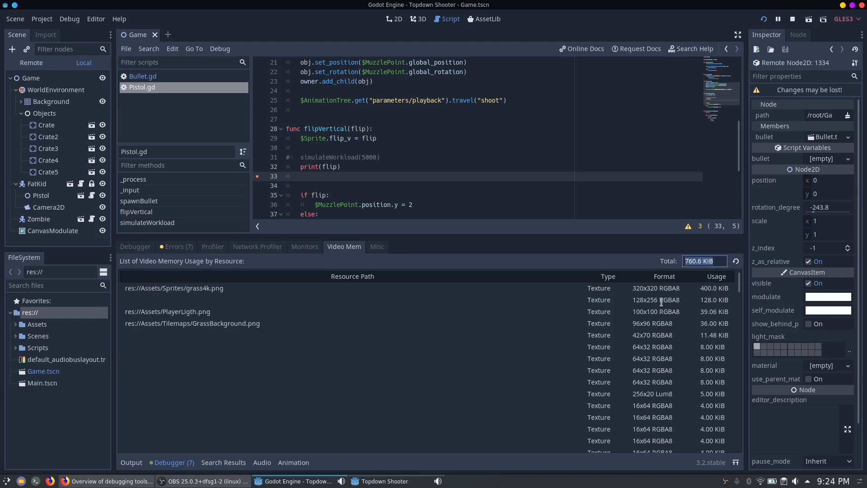
- Scroll the Video Mem list and select grass4k.png, the largest texture at 400 KiB
{"action": "scroll", "scroll_direction": "down", "scroll_amount": 3}
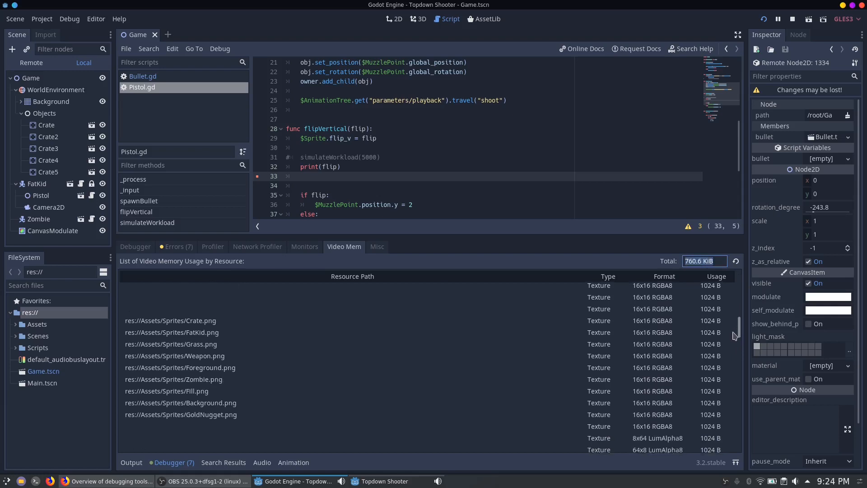
{"action": "scroll", "scroll_direction": "down", "scroll_amount": 3}
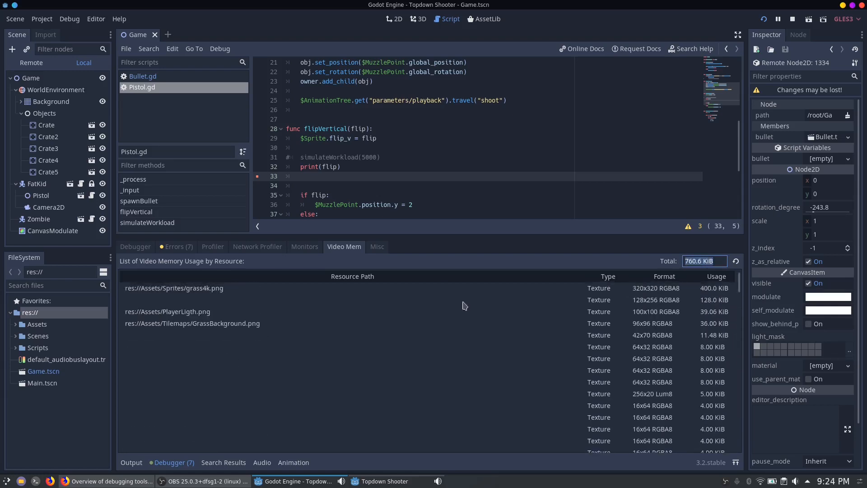
{"action": "left_click", "coordinate": [174, 288]}
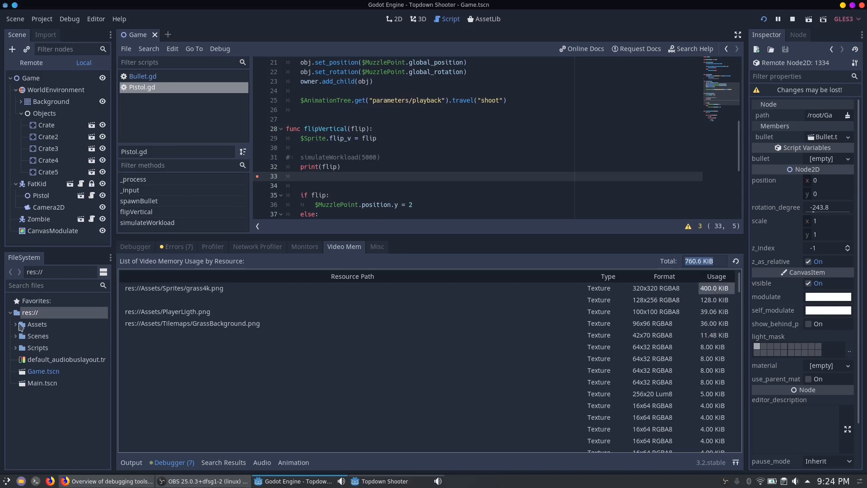
- Expand the Assets and Sprites folders in the FileSystem dock, then bring the game forward
{"action": "left_click", "coordinate": [174, 288]}
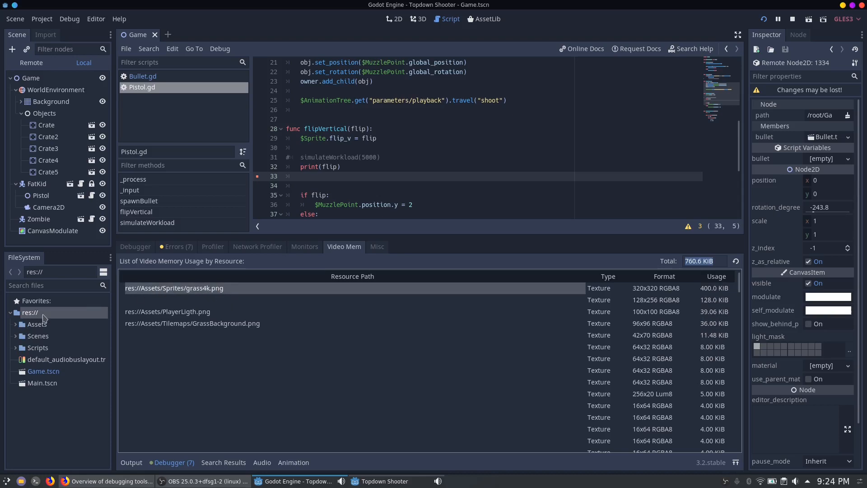
{"action": "left_click", "coordinate": [16, 324]}
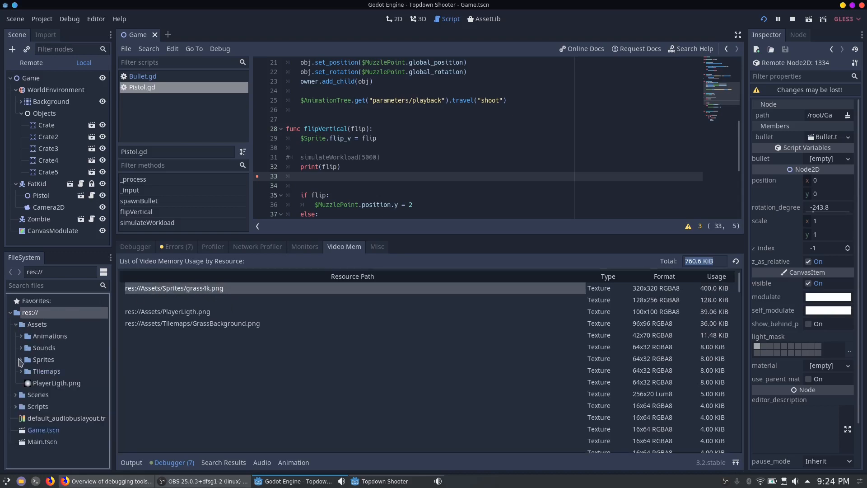
{"action": "left_click", "coordinate": [20, 359]}
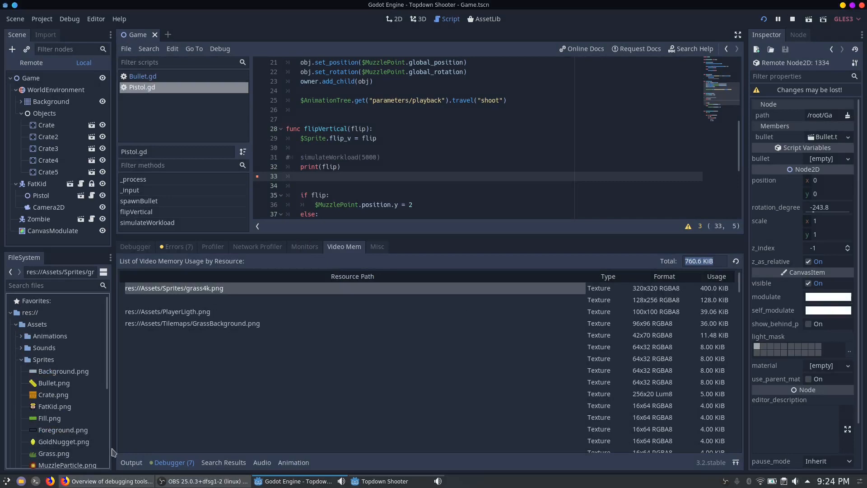
{"action": "left_click", "coordinate": [53, 453]}
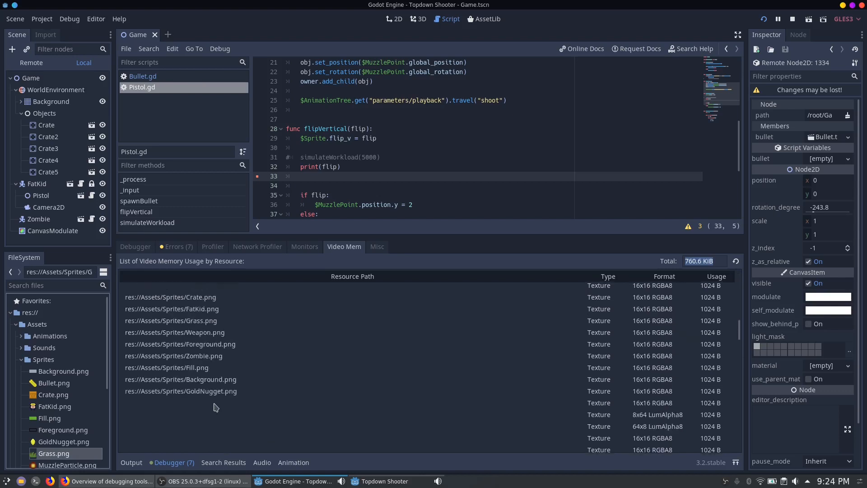
{"action": "left_click", "coordinate": [170, 320]}
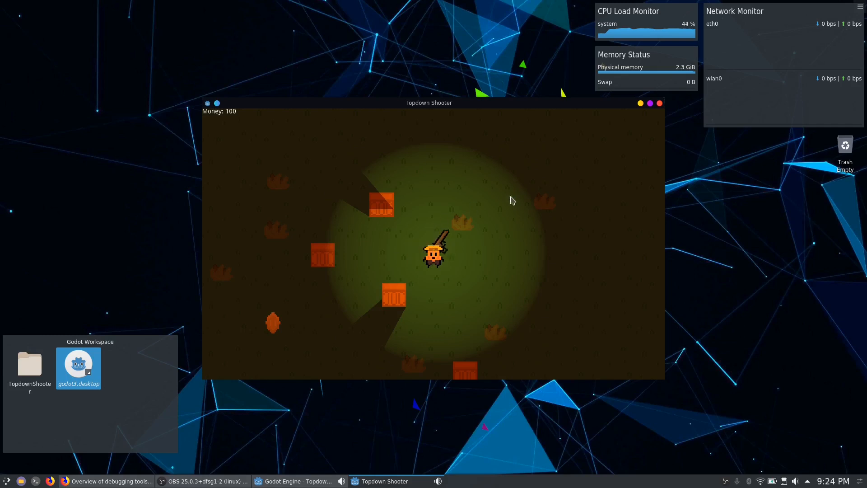
{"action": "mouse_move", "coordinate": [534, 235]}
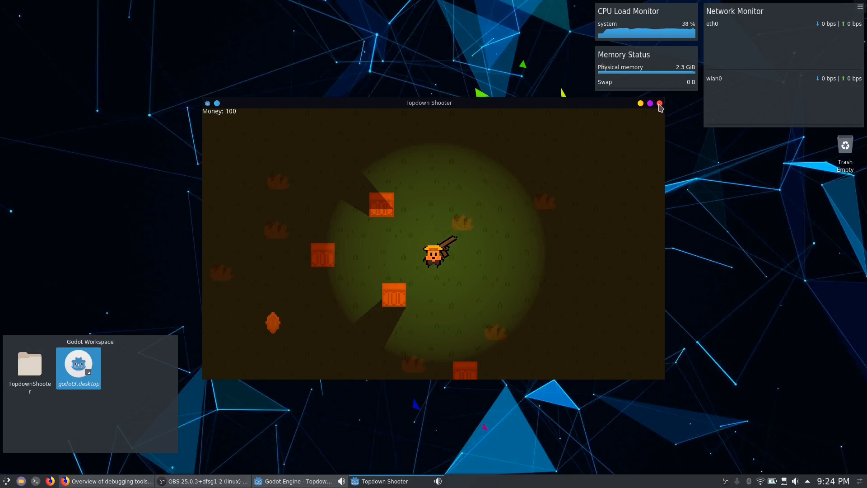
- Close the Topdown Shooter game window from its title bar
{"action": "left_click", "coordinate": [658, 103]}
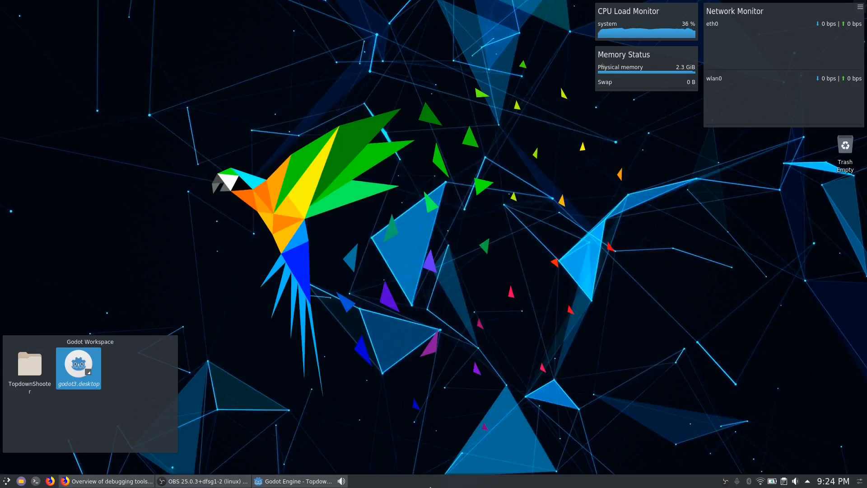